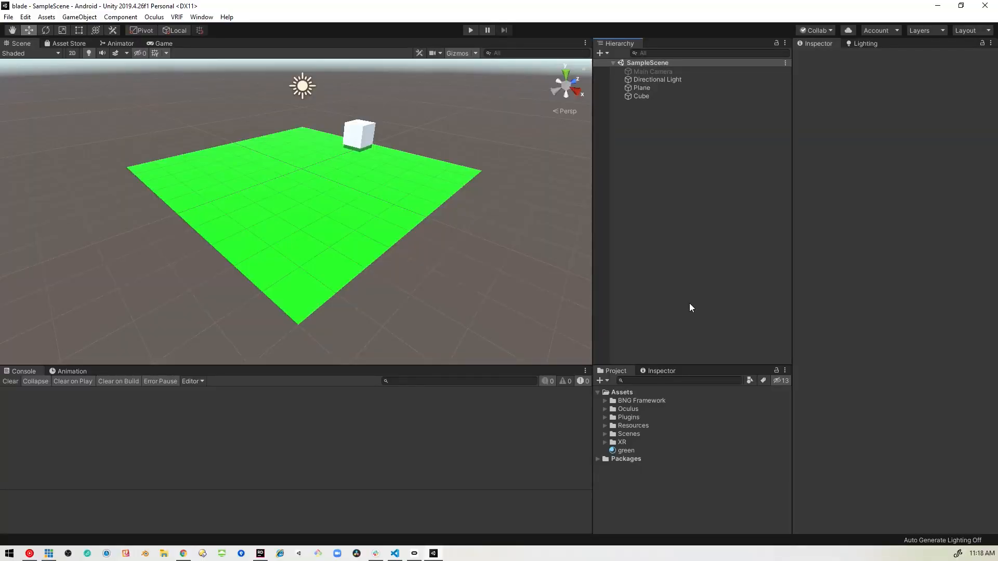
mouse_move(756, 295)
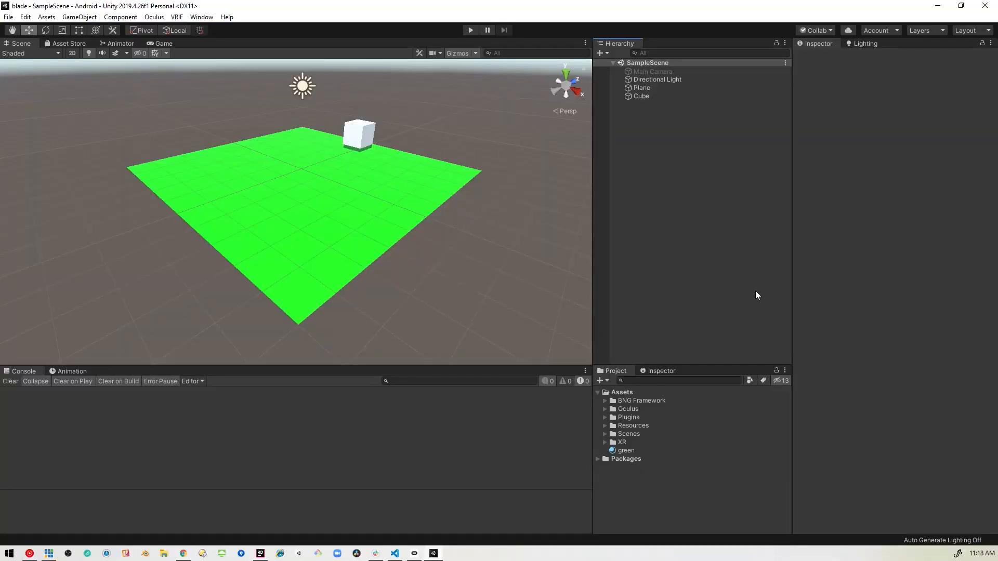
mouse_move(649, 268)
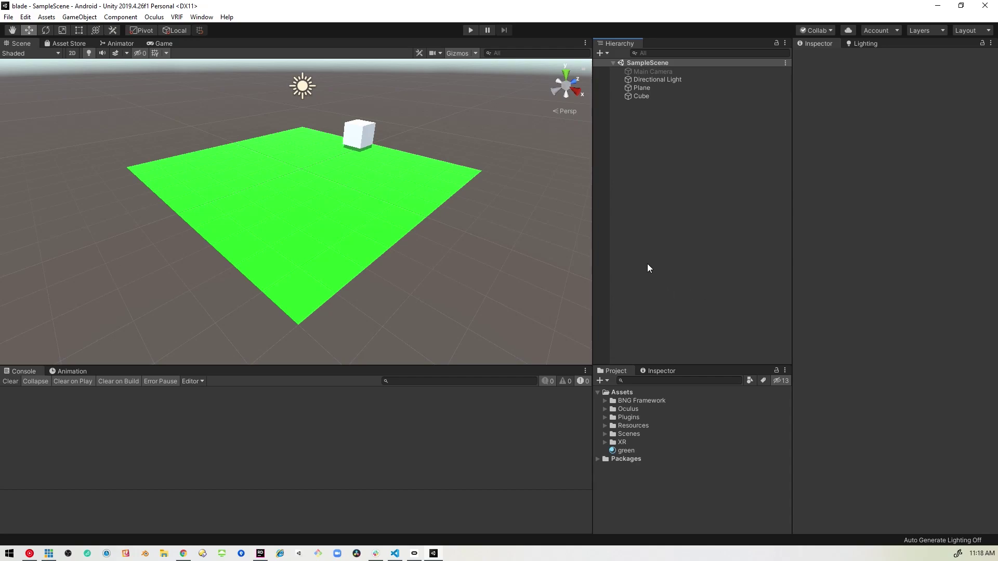
mouse_move(352, 138)
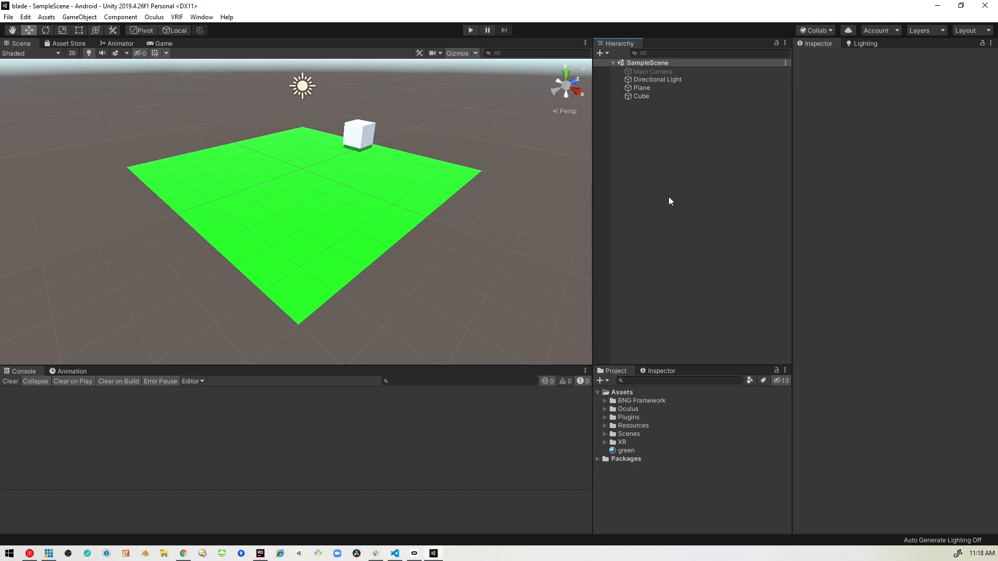
mouse_move(684, 366)
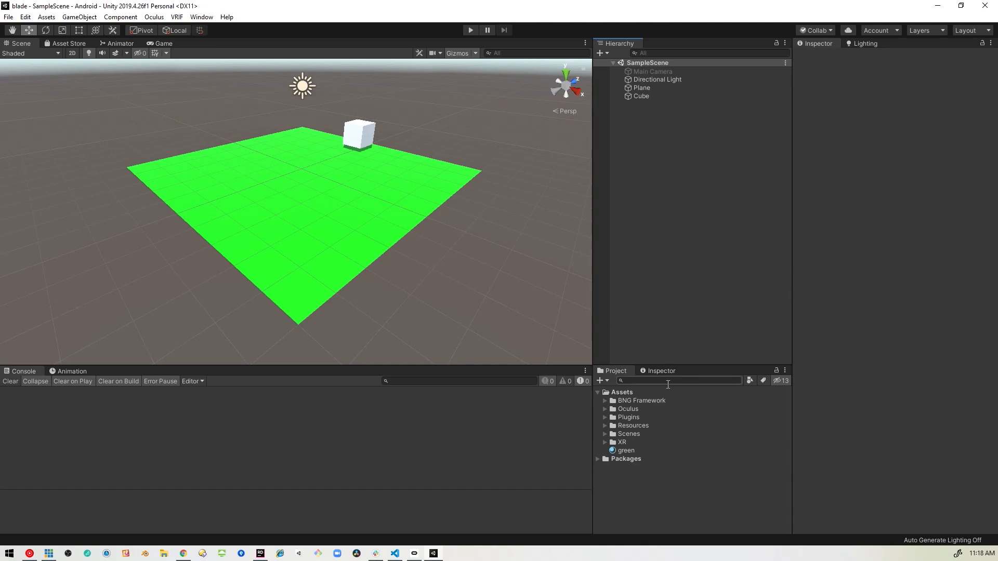
- Find the XR Rig prefab by searching 'XR' and navigate the scene view around it
text(XR Ri)
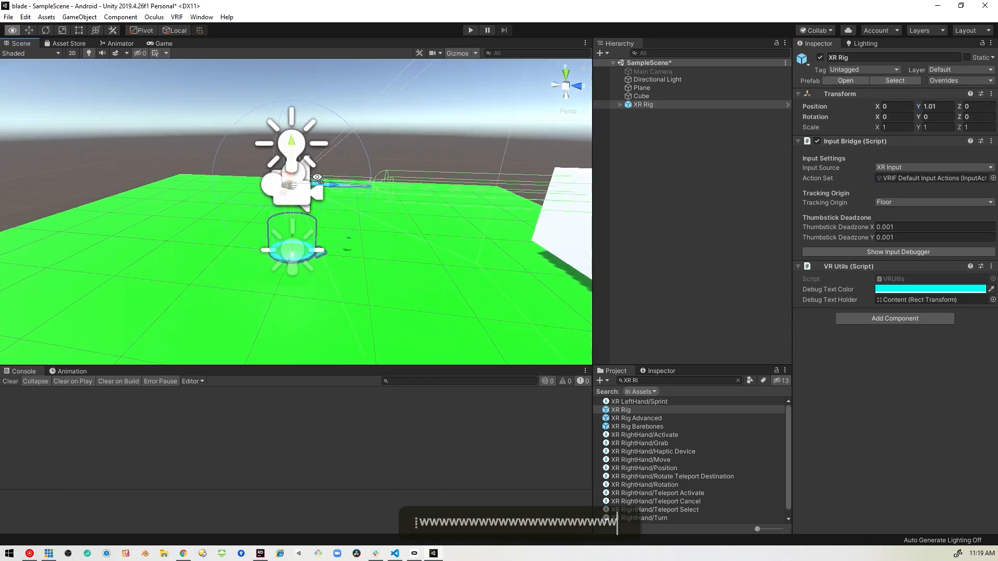
text(waaaaaaasd)
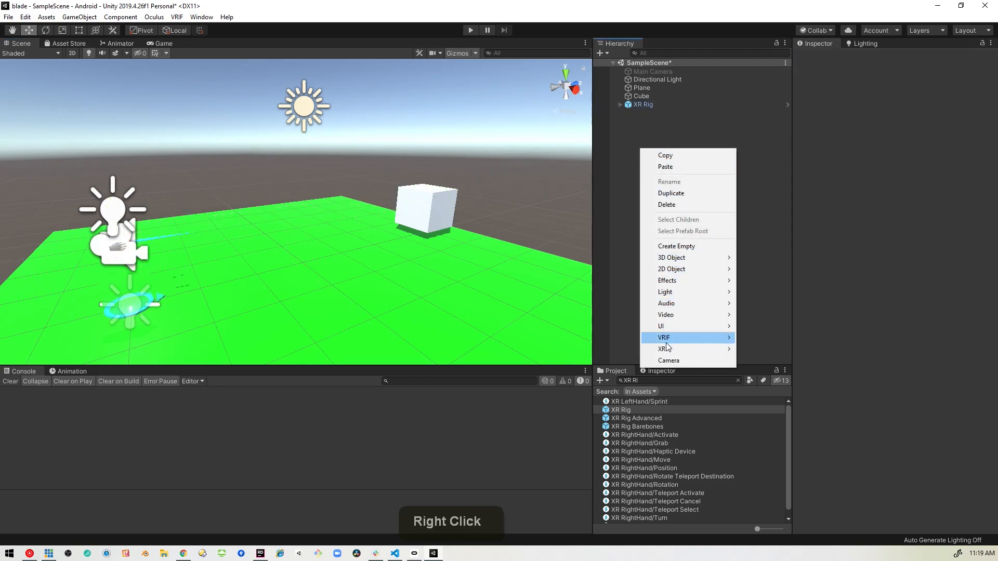
mouse_move(692, 325)
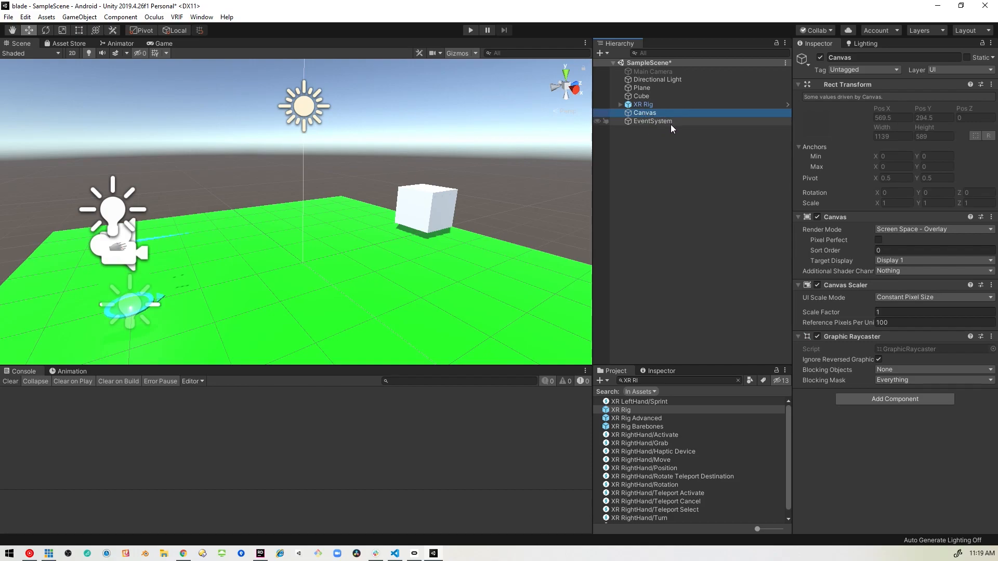
mouse_move(644, 124)
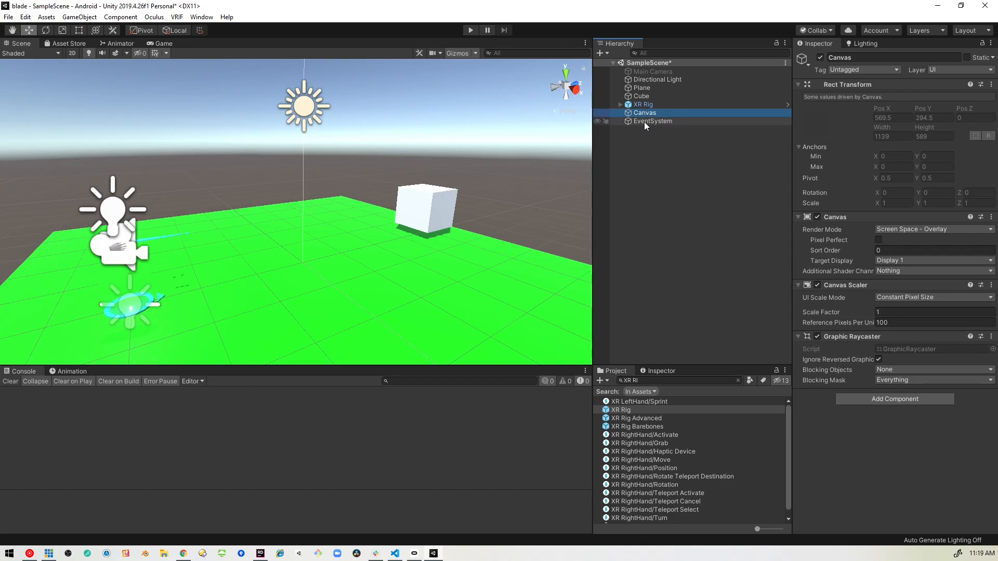
- Select the new EventSystem to inspect its components
click(652, 120)
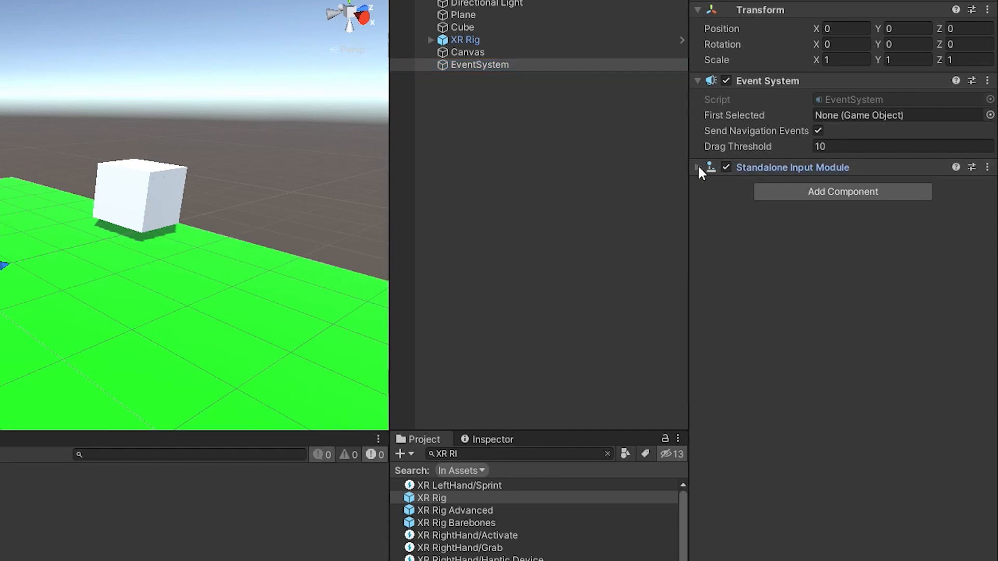
- Disable the Standalone Input Module and add the VRUI System script to the EventSystem
click(725, 167)
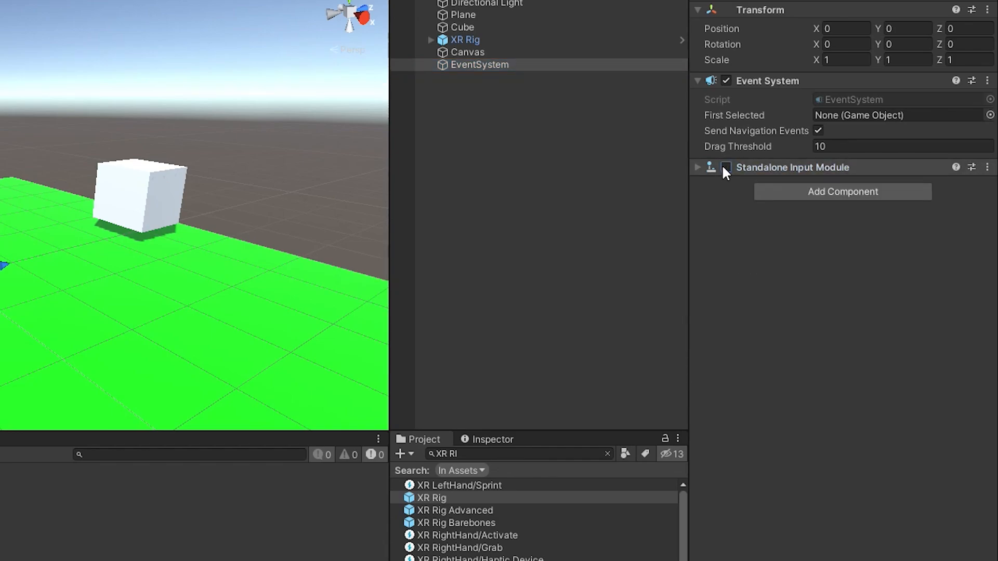
click(727, 168)
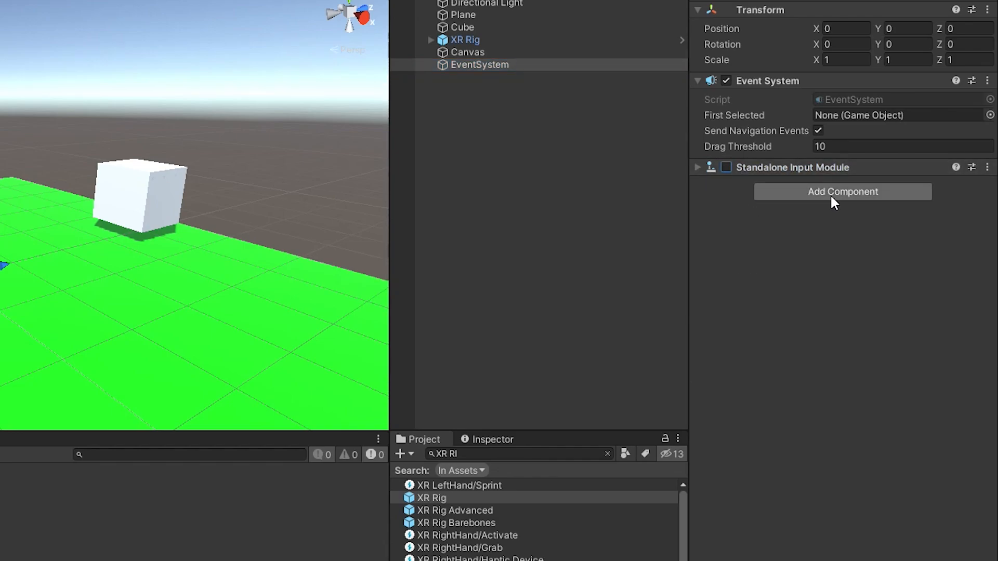
click(842, 191)
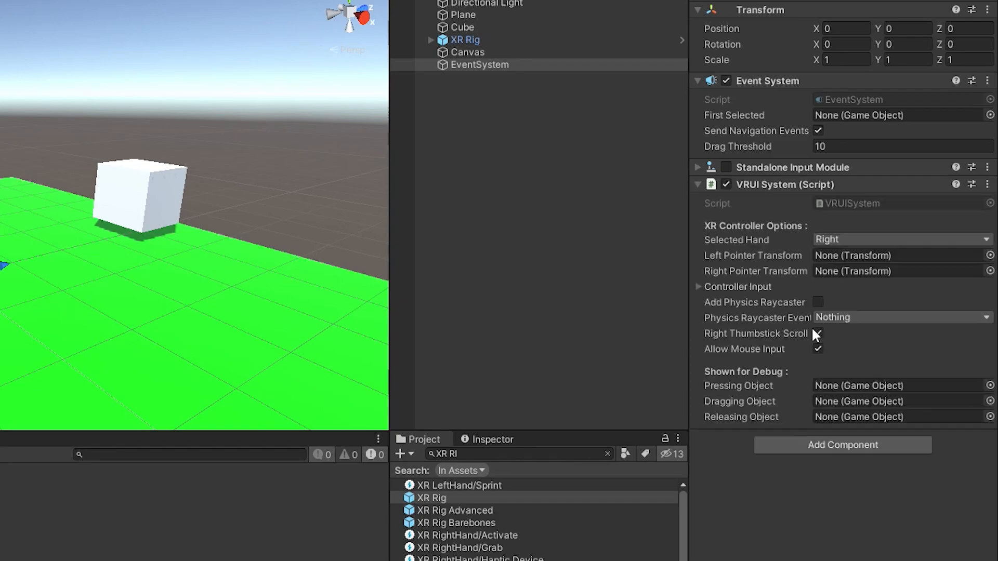
click(817, 333)
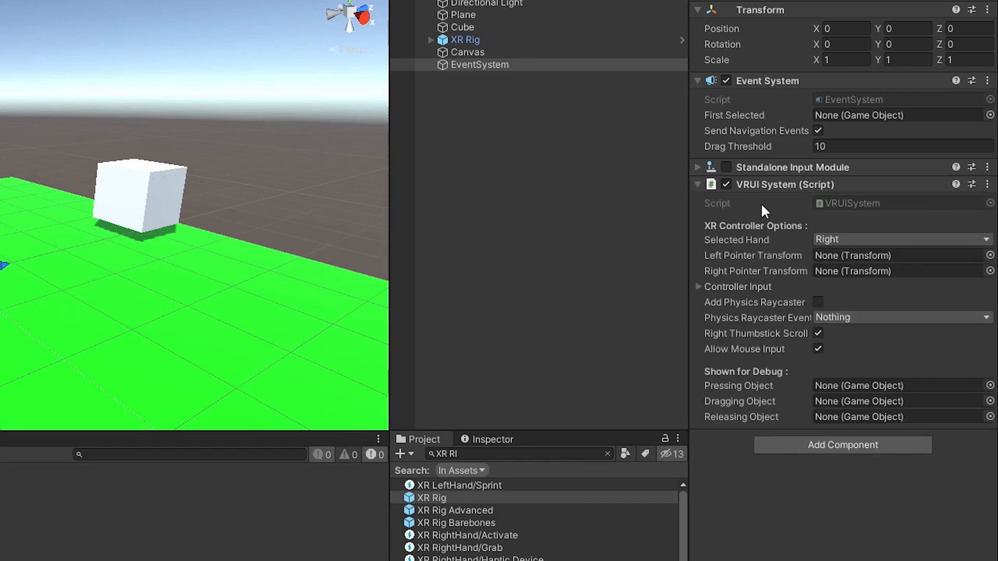
mouse_move(780, 206)
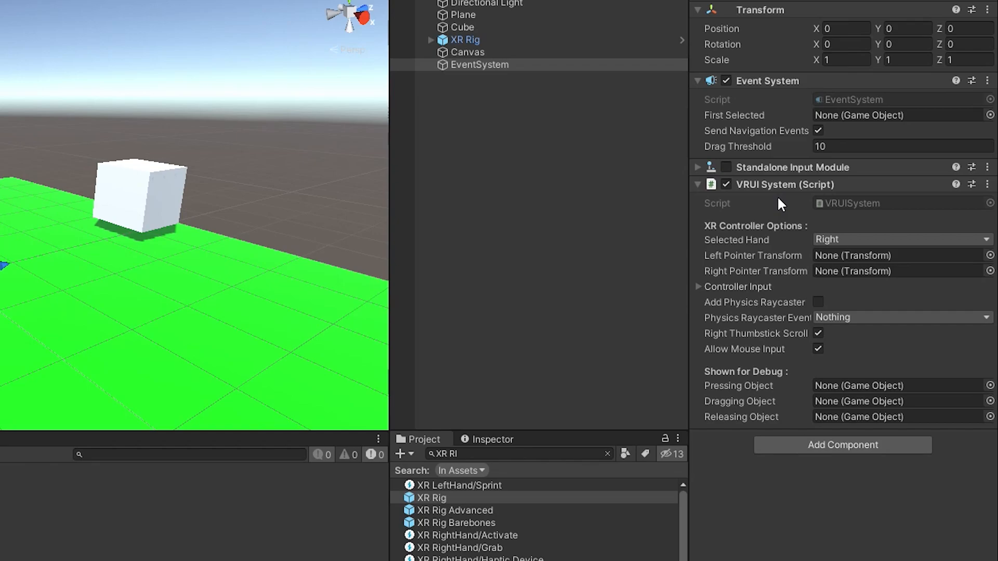
mouse_move(755, 260)
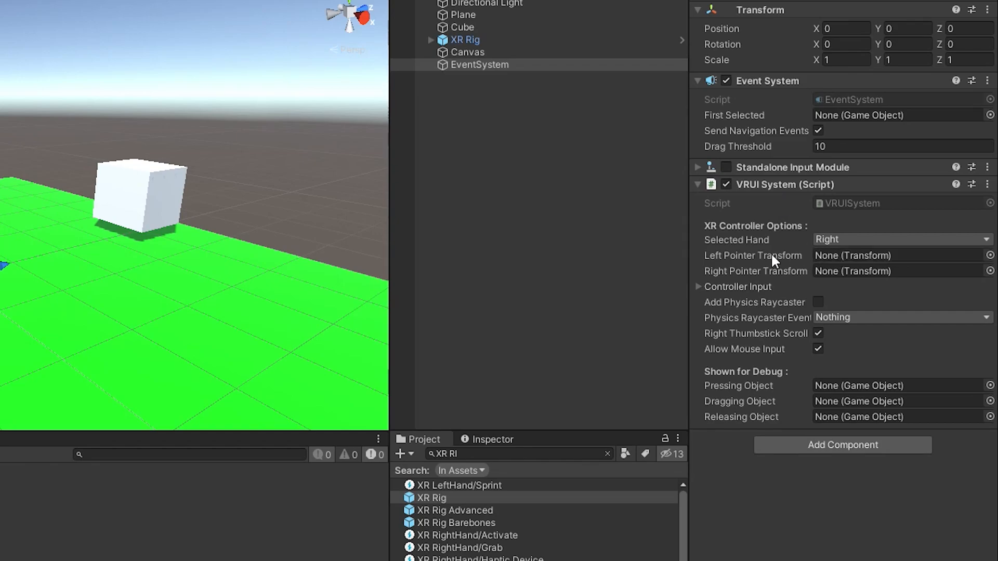
click(902, 239)
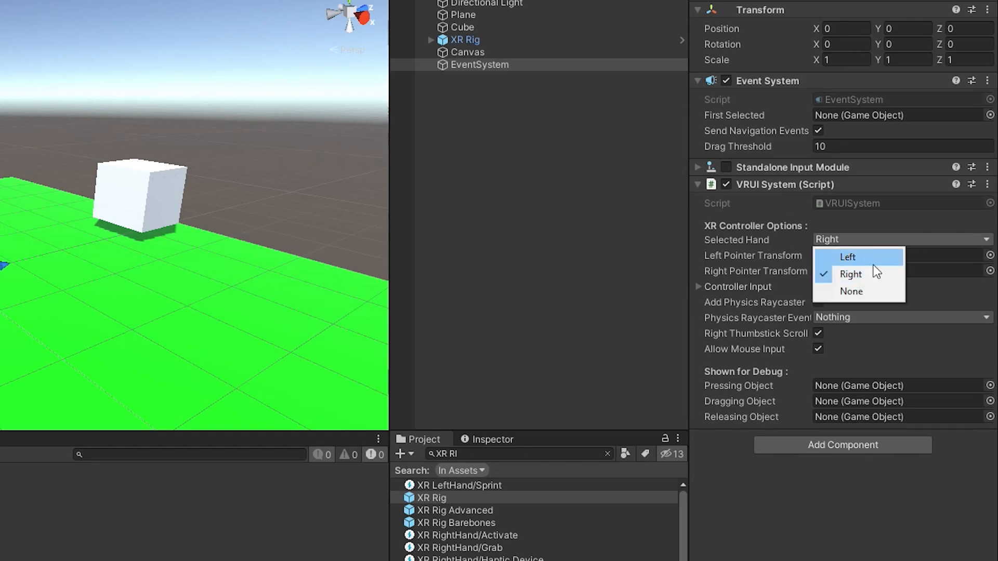
click(850, 275)
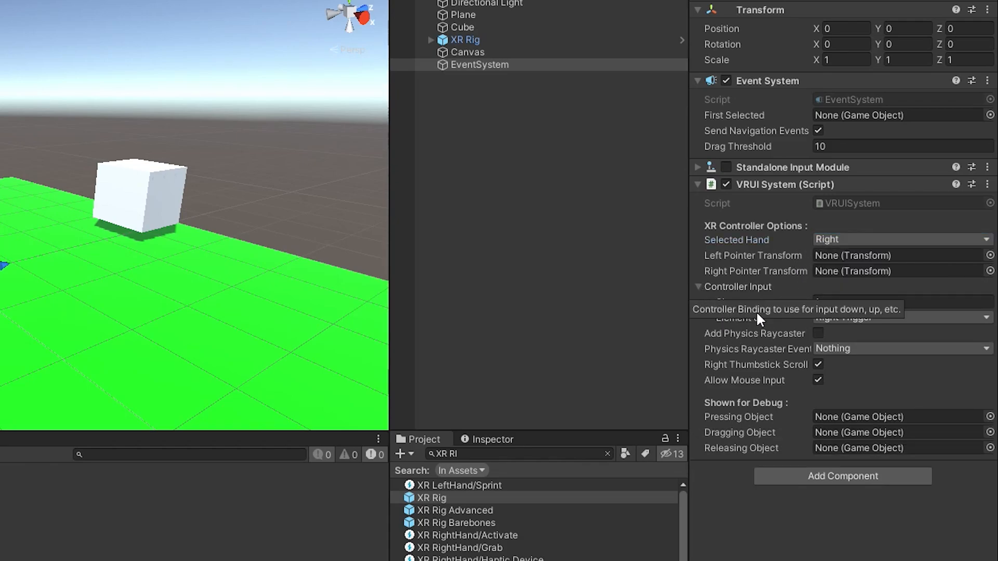
mouse_move(917, 332)
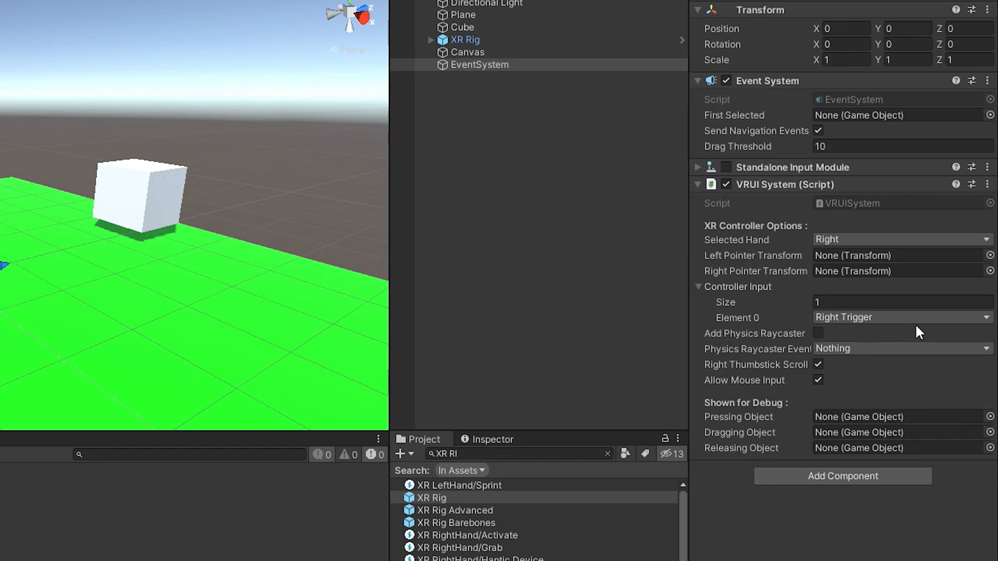
click(698, 287)
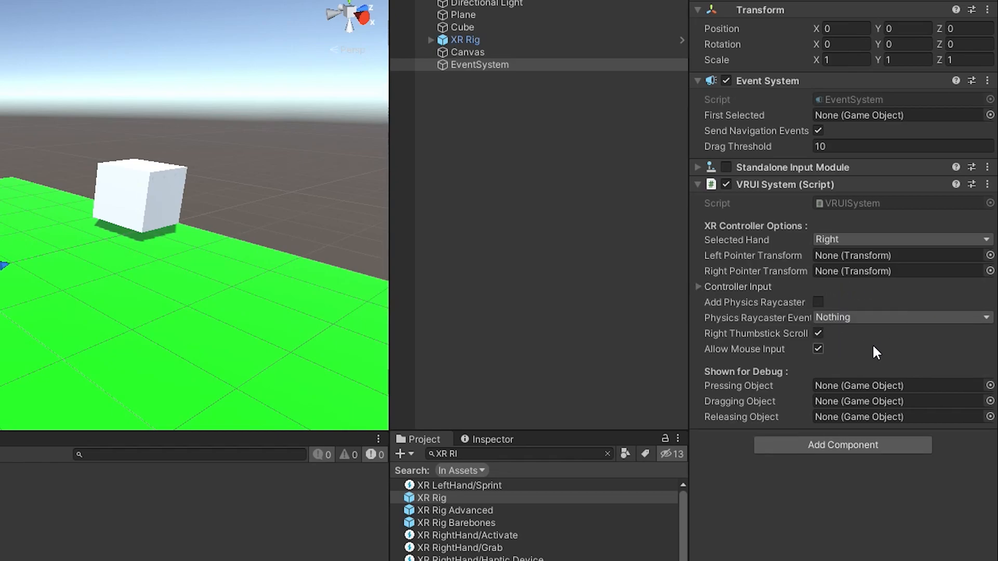
mouse_move(724, 306)
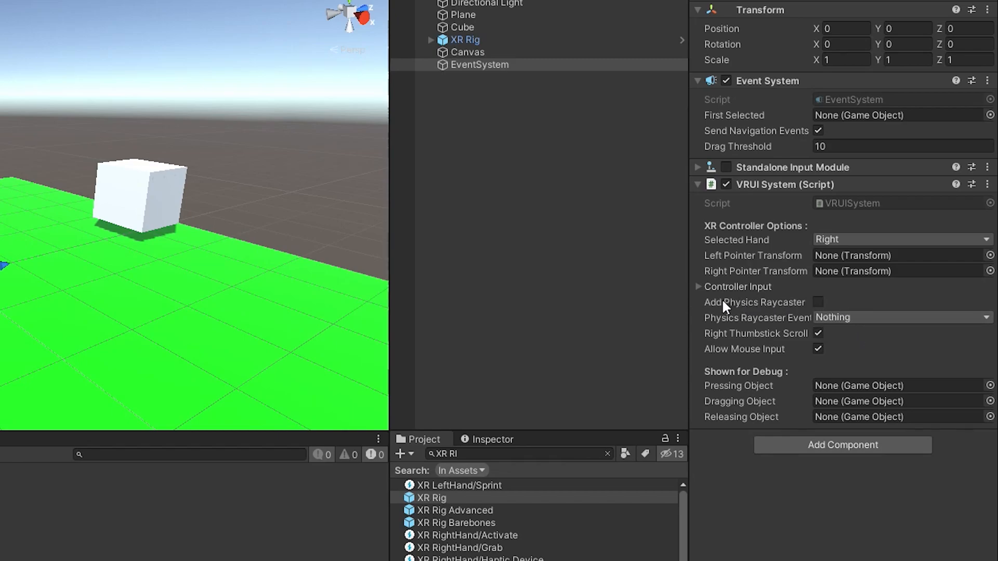
mouse_move(779, 324)
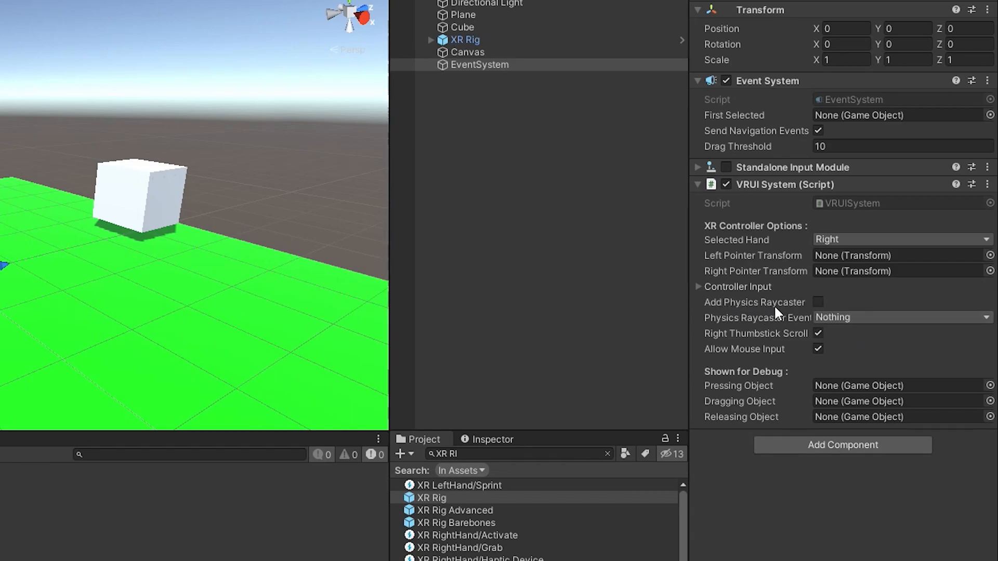
mouse_move(781, 313)
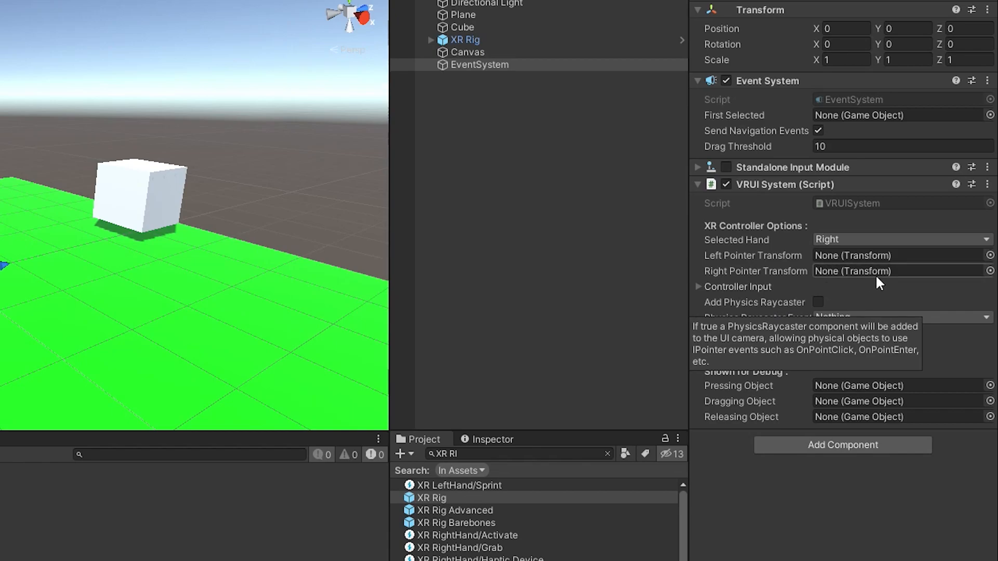
- Enable Add Physics Raycaster and include the Default layer in its event mask
click(817, 302)
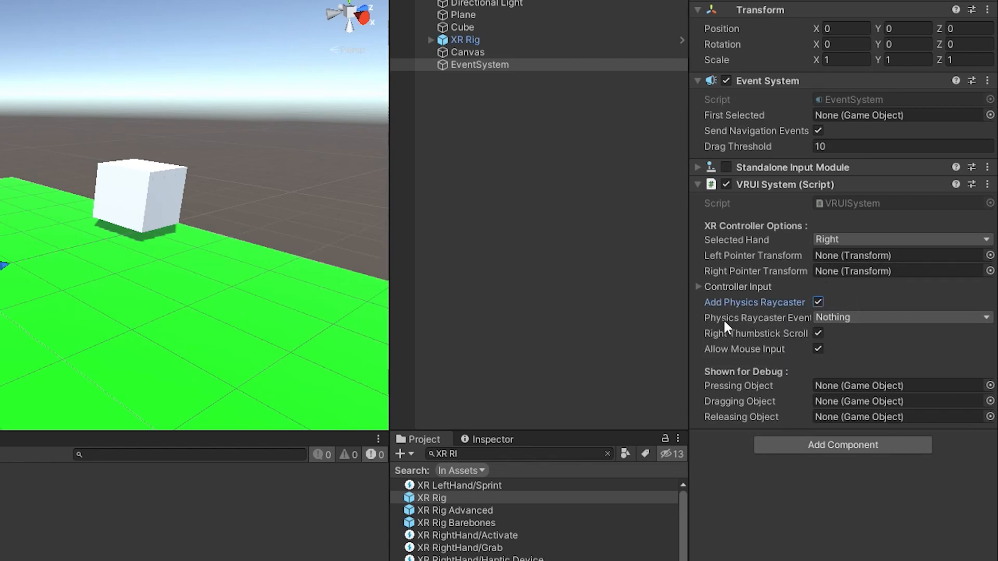
mouse_move(717, 322)
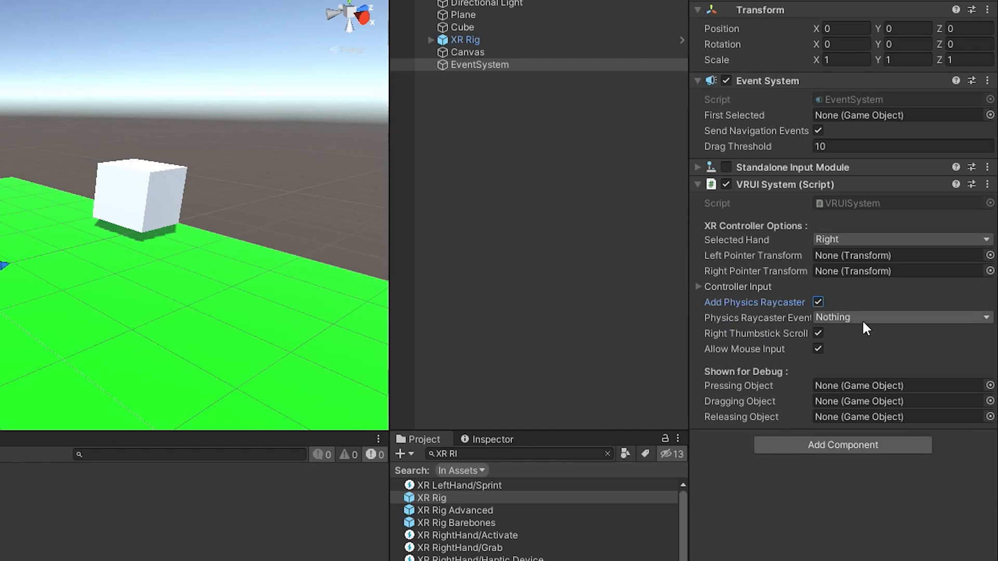
click(902, 317)
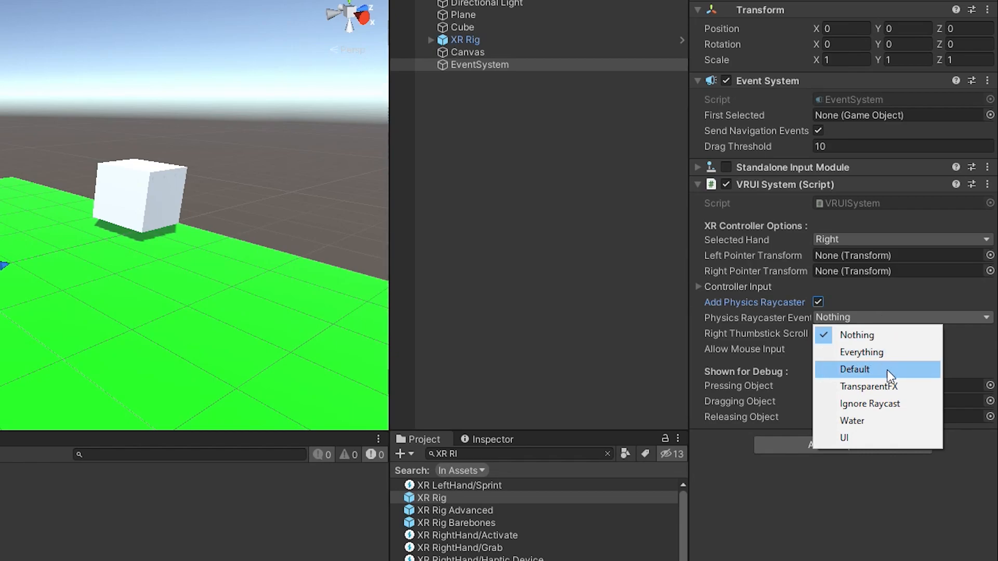
click(854, 370)
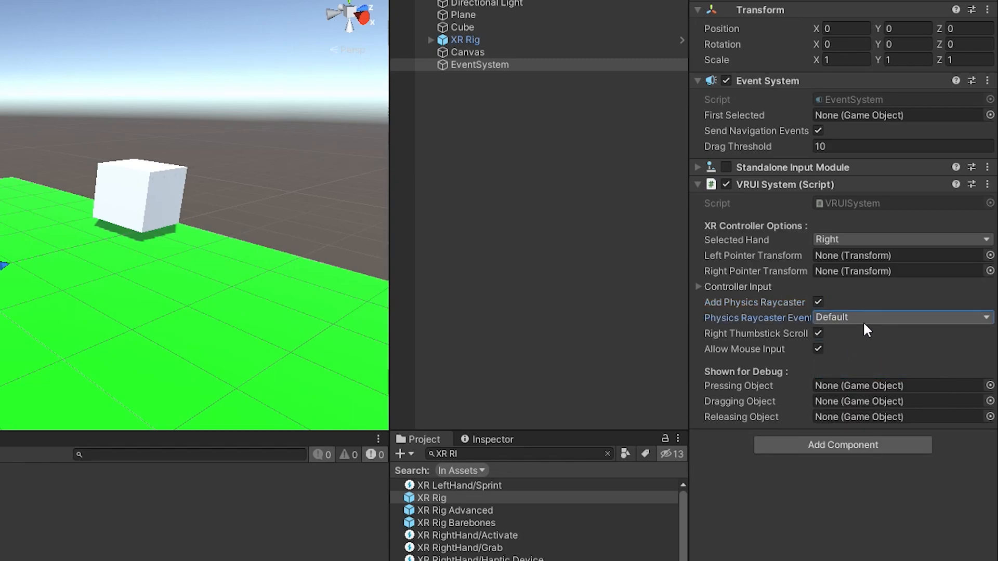
click(902, 317)
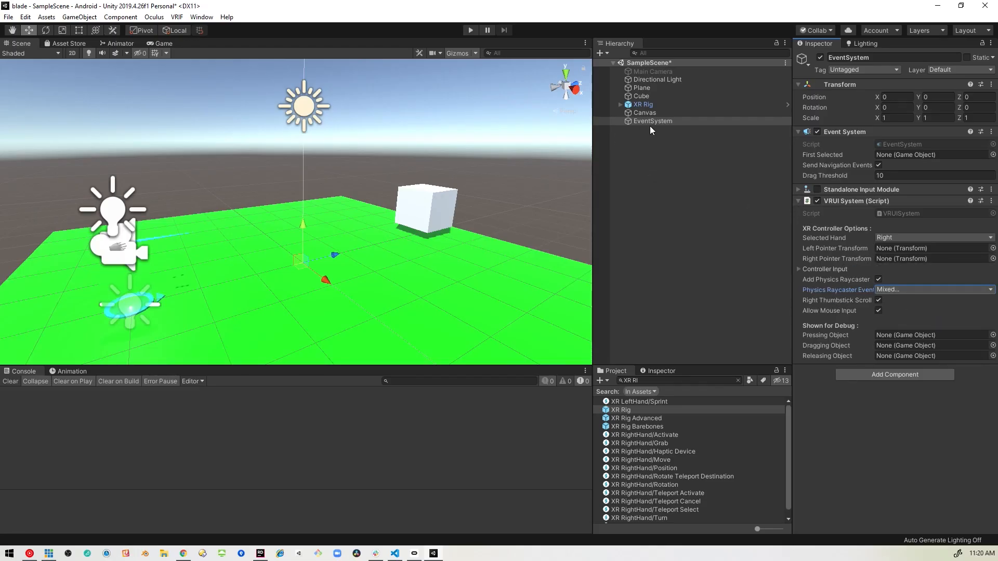
- Set the Canvas render mode to World Space with CenterEyeAnchor as its event camera
click(644, 112)
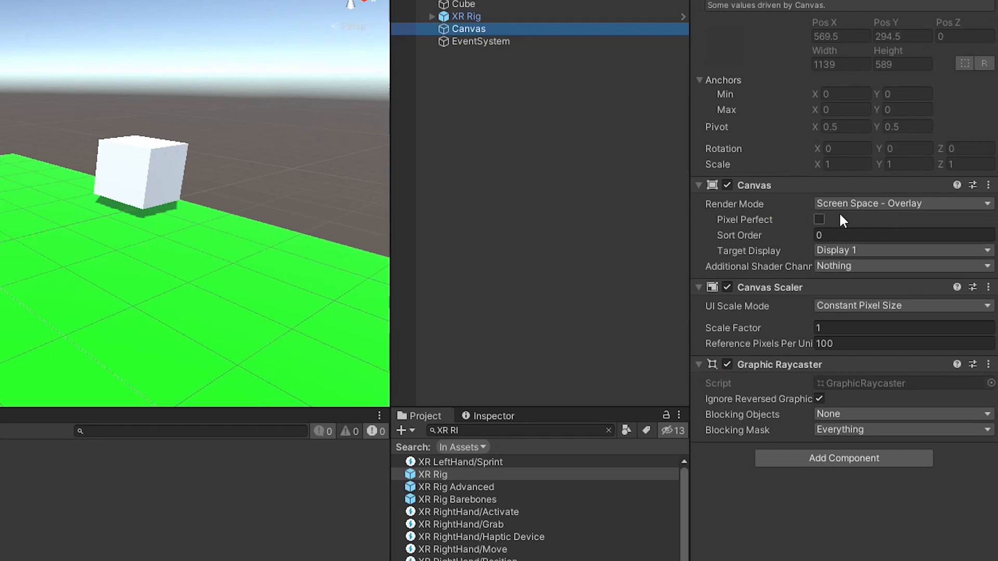
mouse_move(915, 221)
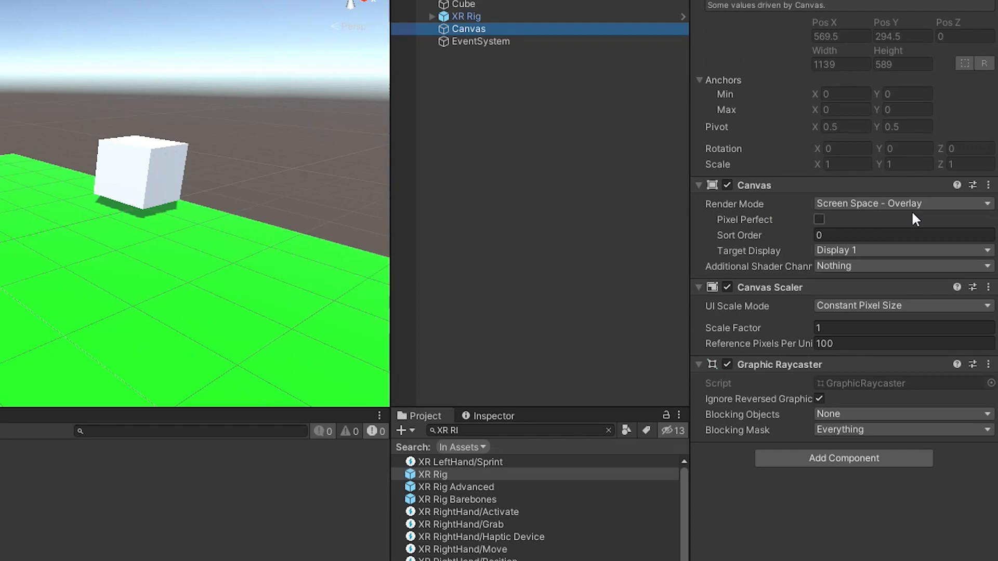
click(902, 204)
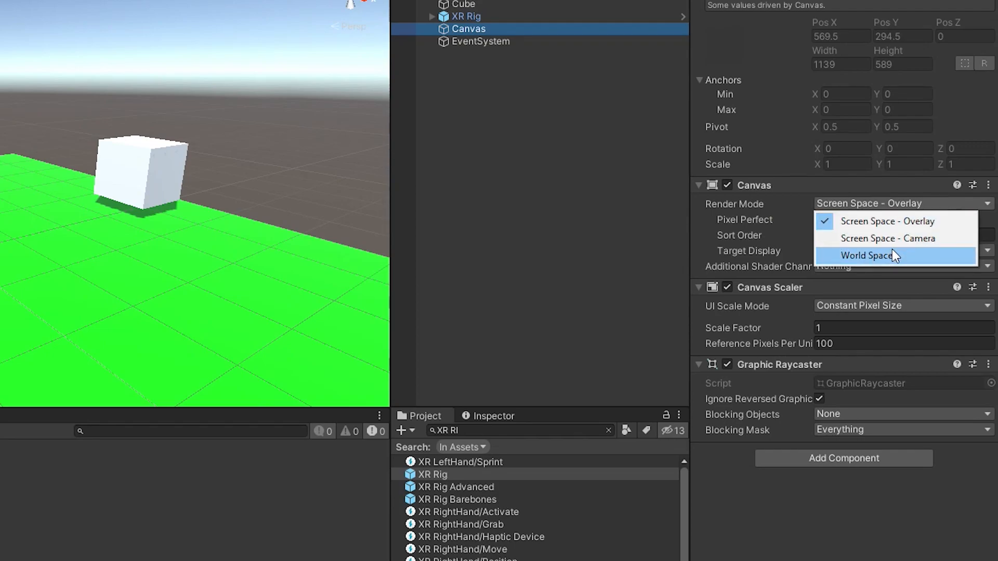
click(866, 256)
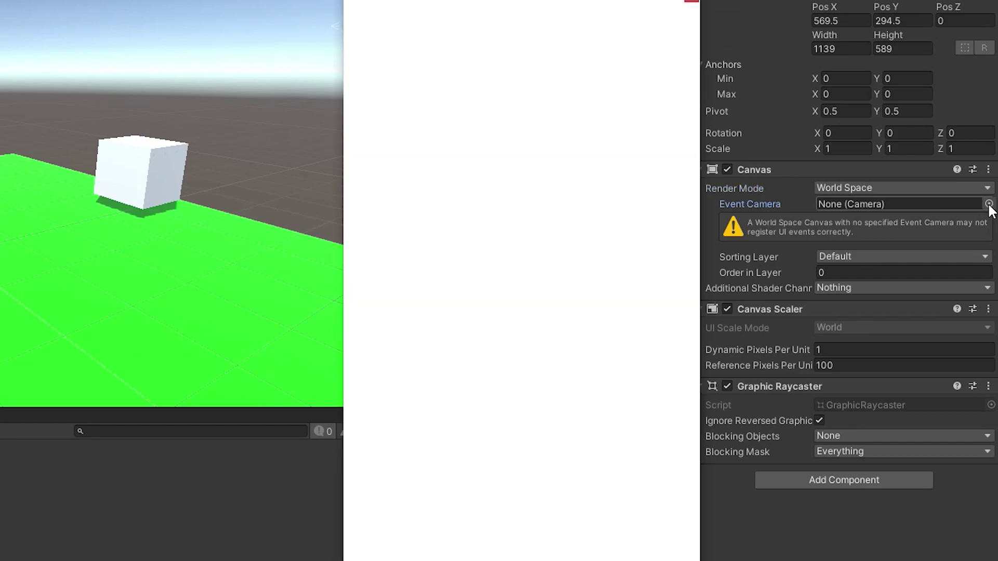
click(987, 204)
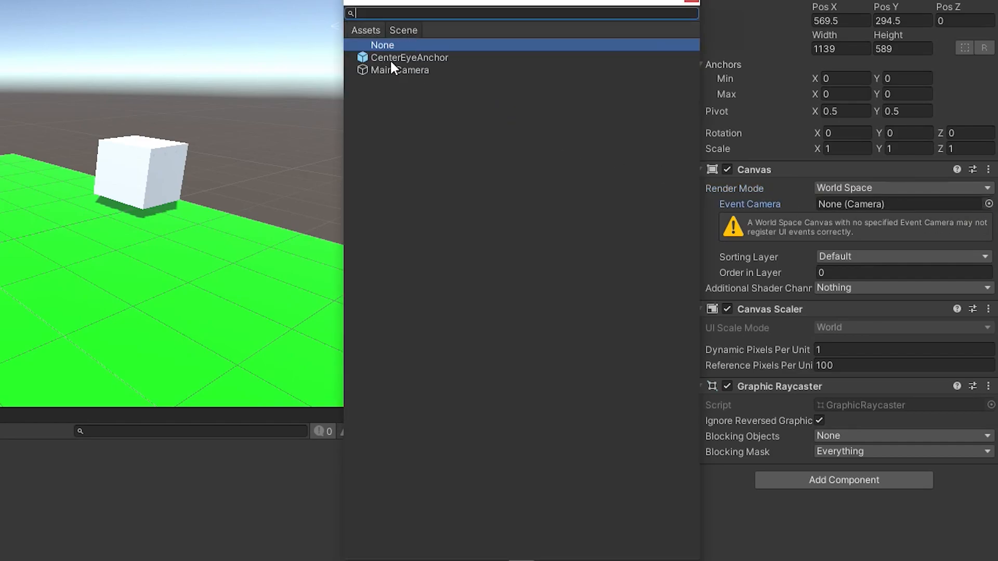
click(407, 57)
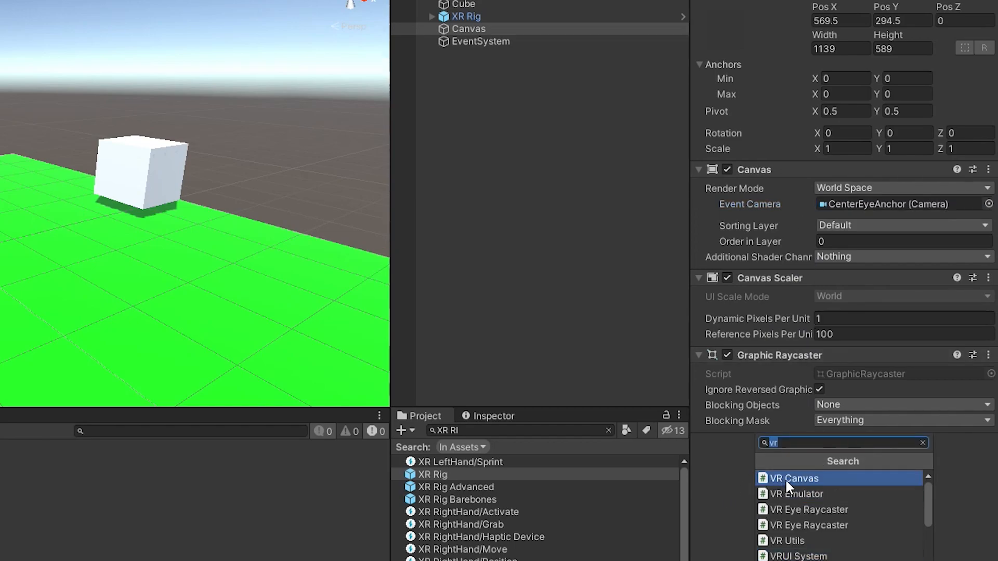
- Add the VR Canvas script component to the Canvas
click(793, 478)
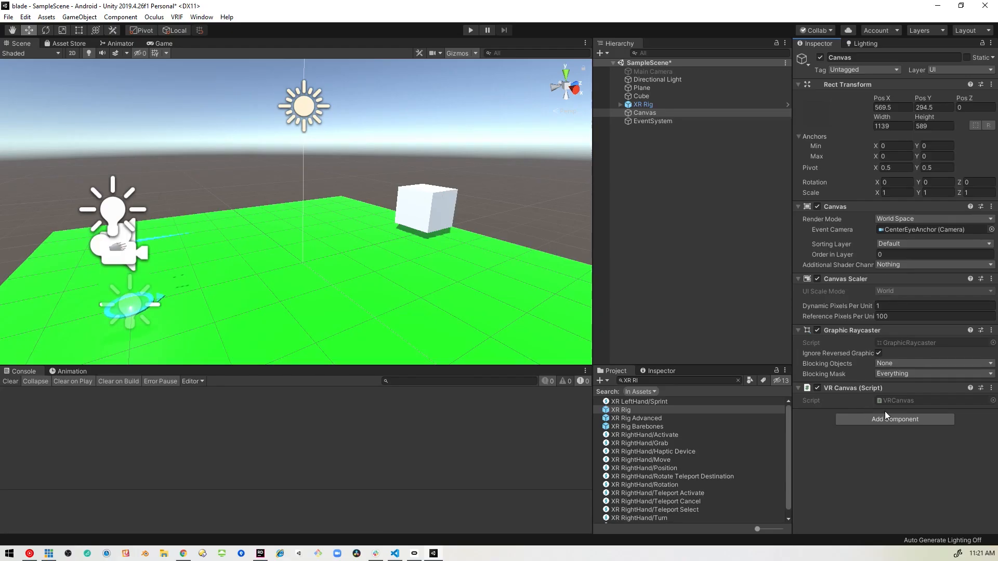
mouse_move(297, 181)
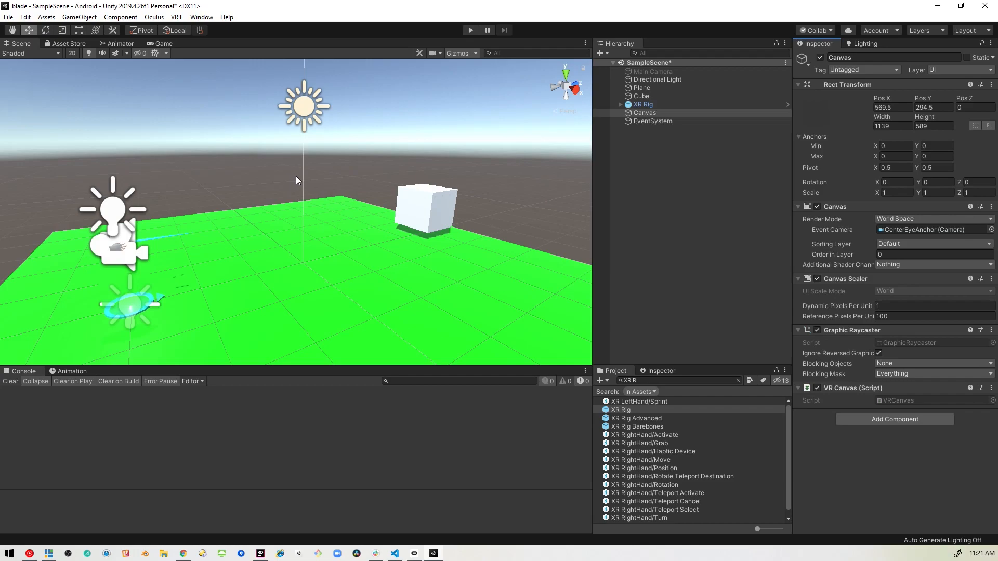
scroll(down, 3)
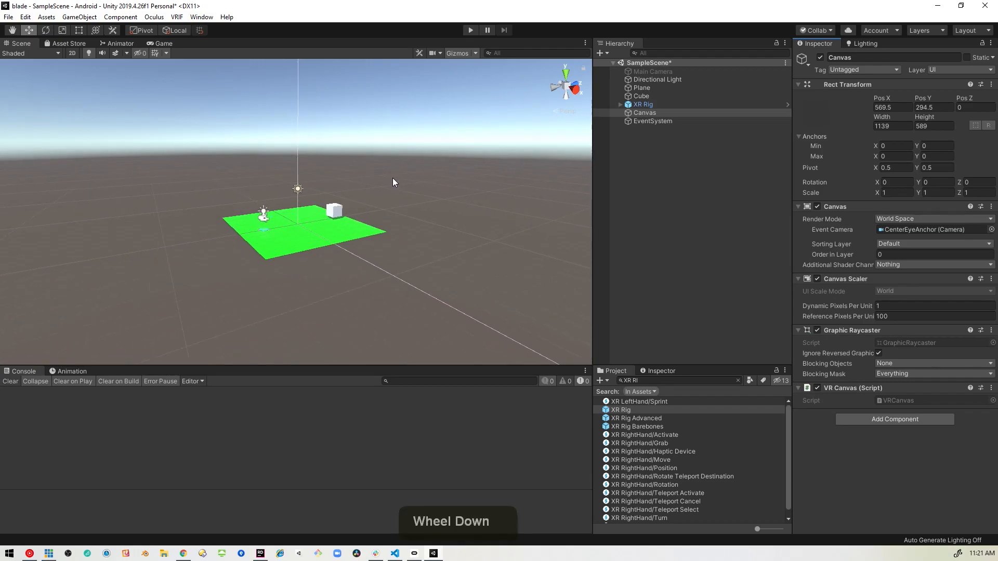
scroll(up, 3)
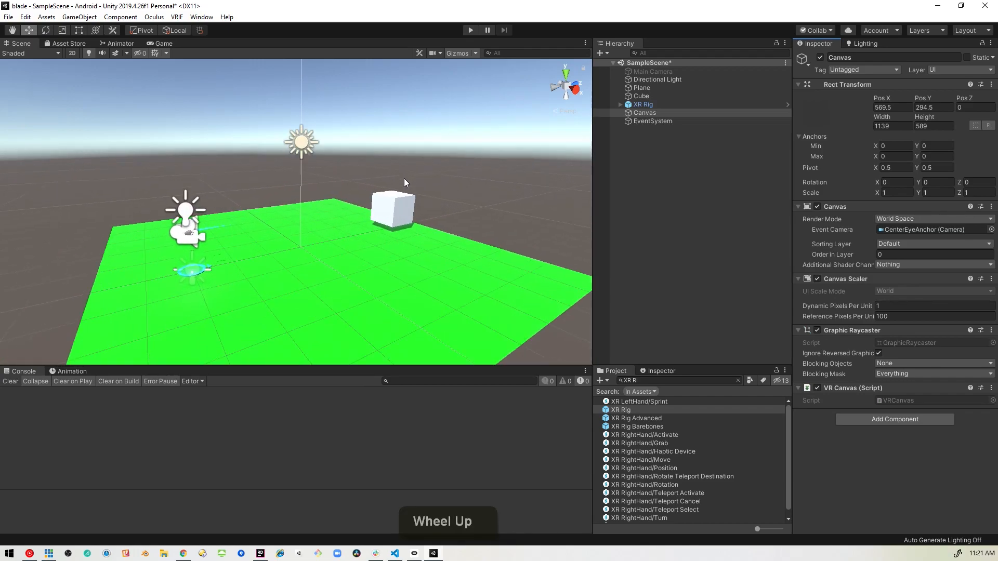
scroll(up, 3)
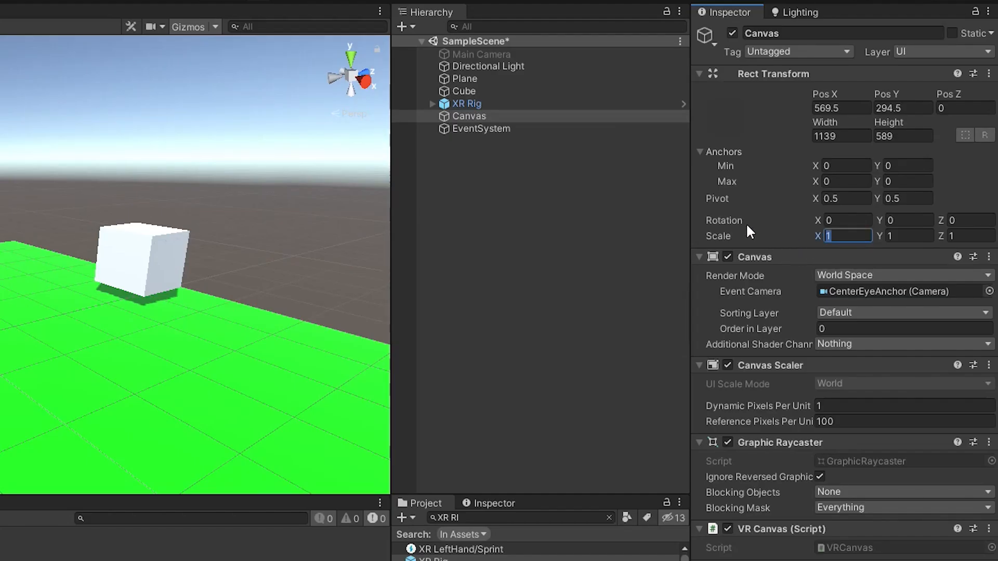
- Enter 0.005 as the Canvas X scale value
text(.00)
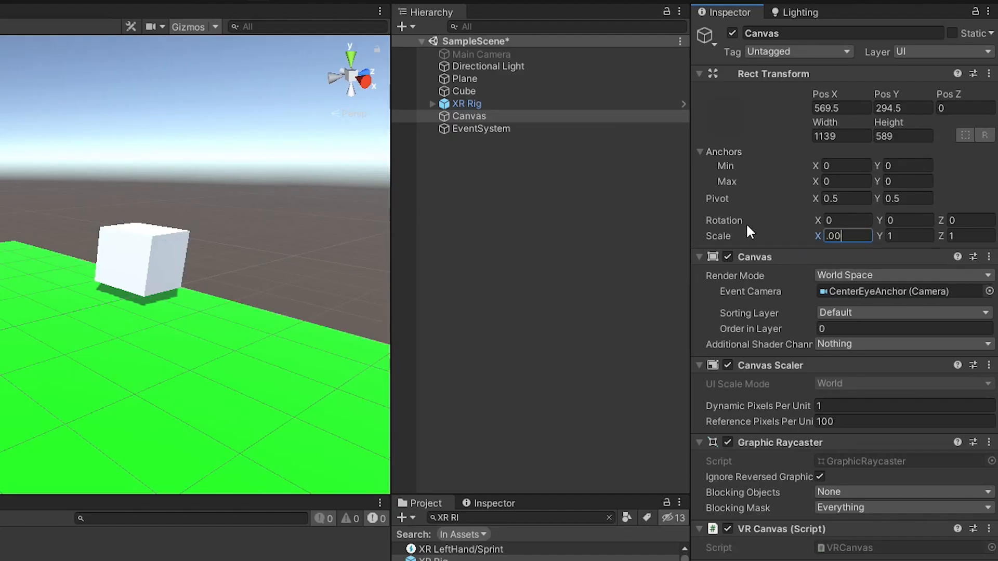
key(Tab)
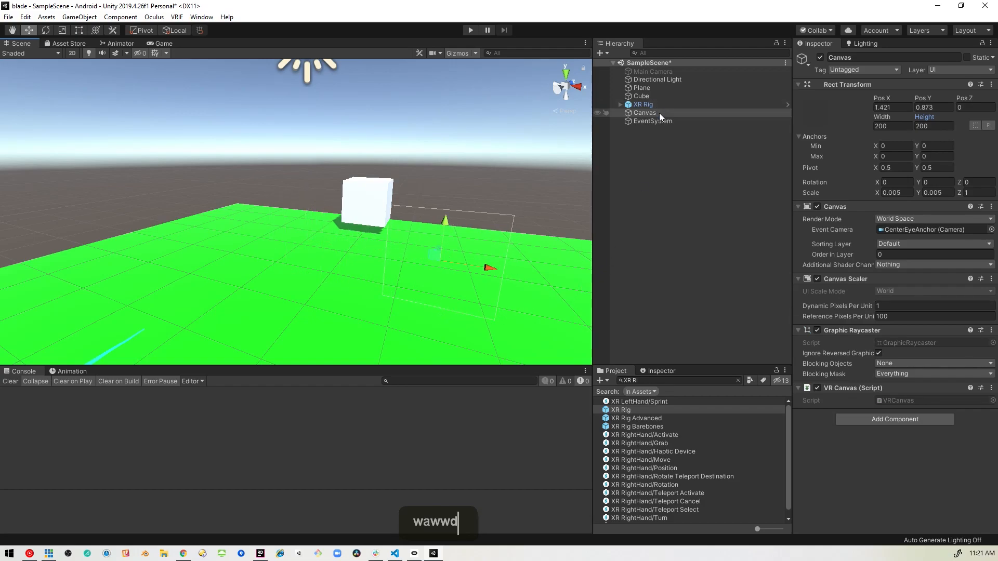
- Create an Image under the Canvas, colour it black and size it 200 by 200
right_click(644, 113)
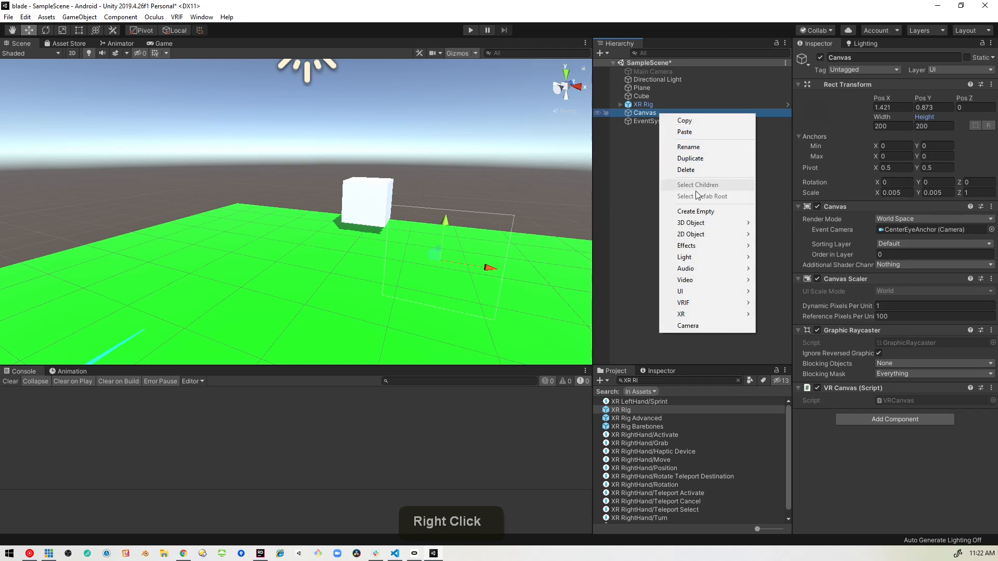
mouse_move(695, 291)
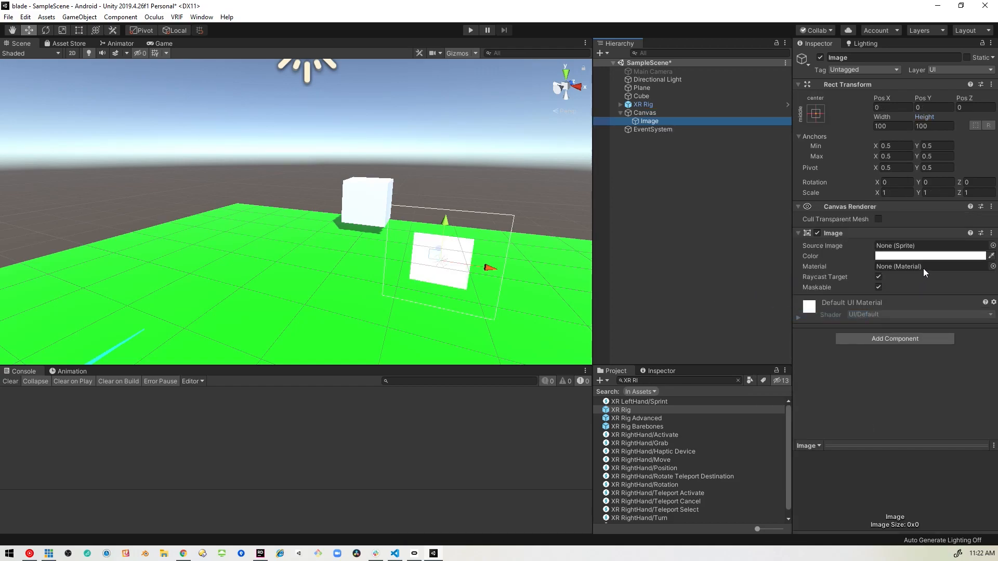
click(929, 256)
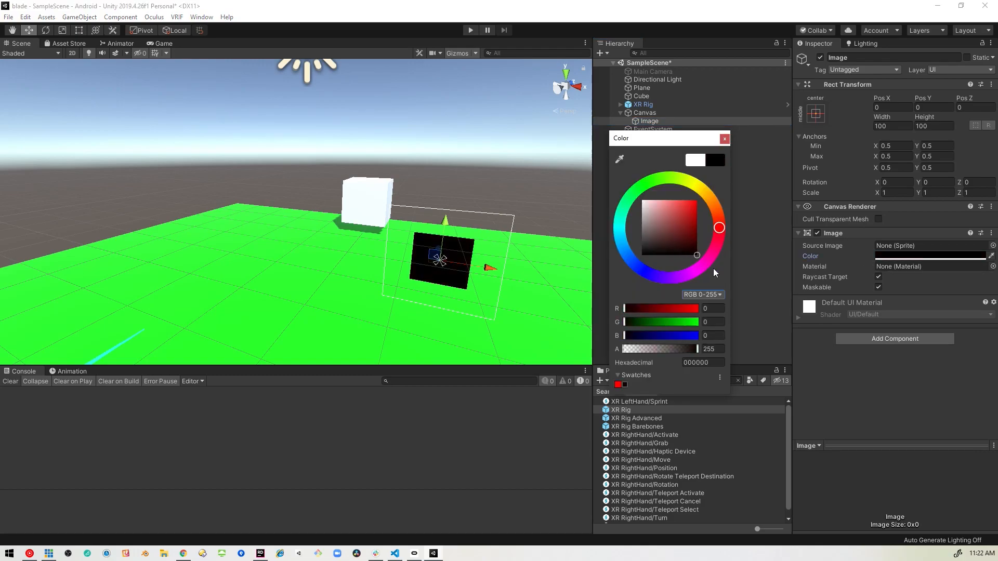
click(723, 138)
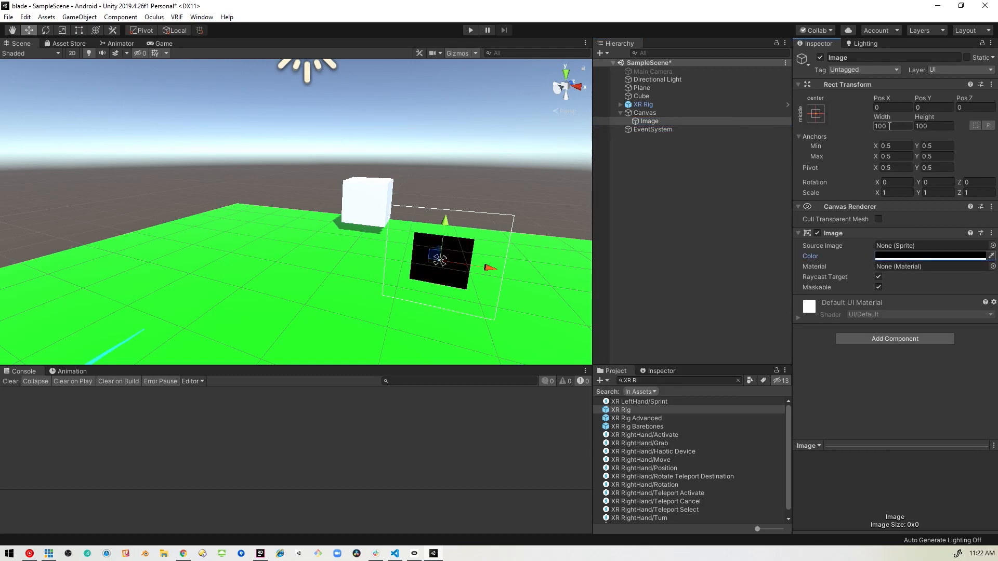
triple_click(891, 126)
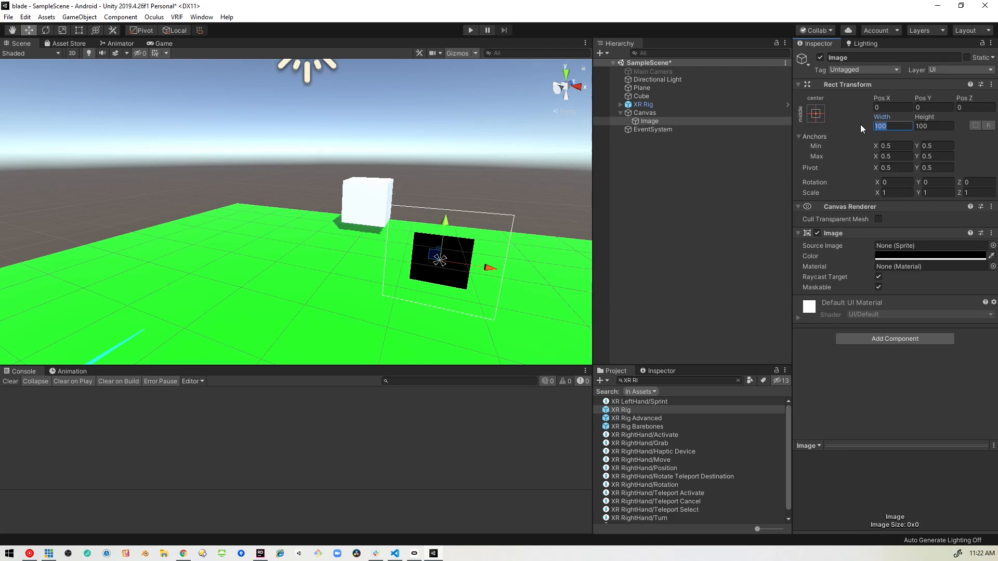
text(200)
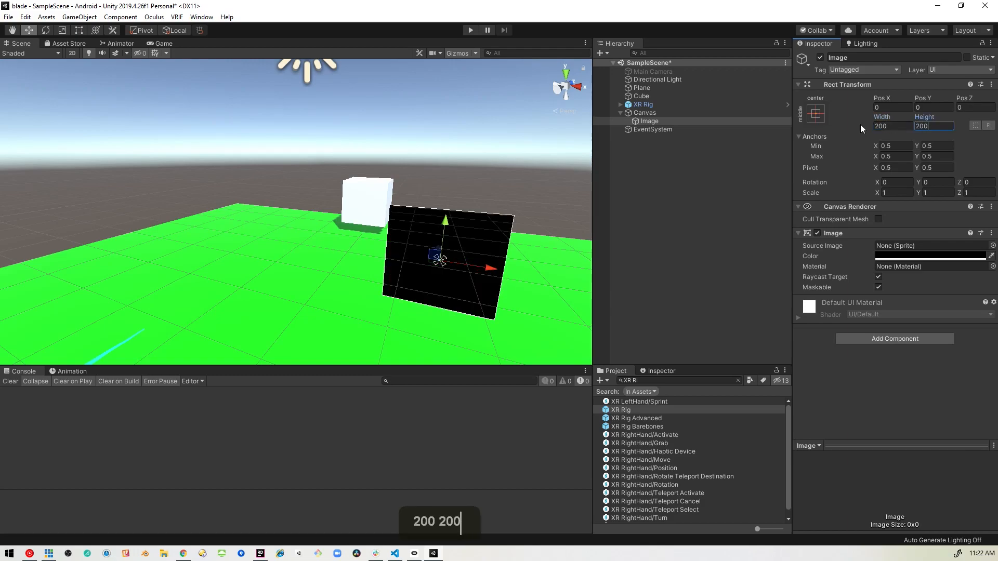
key(enter)
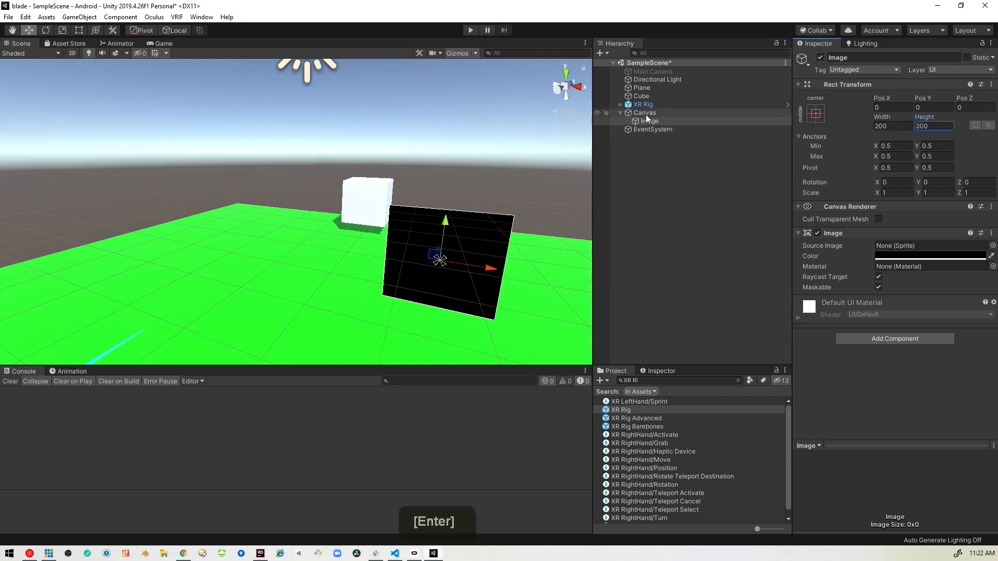
- Create a Button under the Canvas, then select the Cube in the Hierarchy
right_click(644, 113)
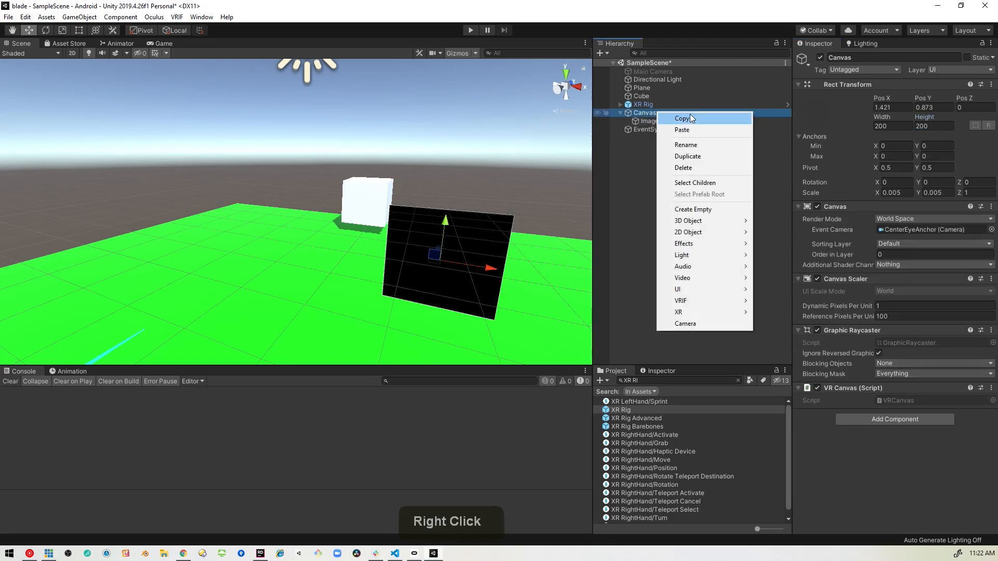
mouse_move(678, 289)
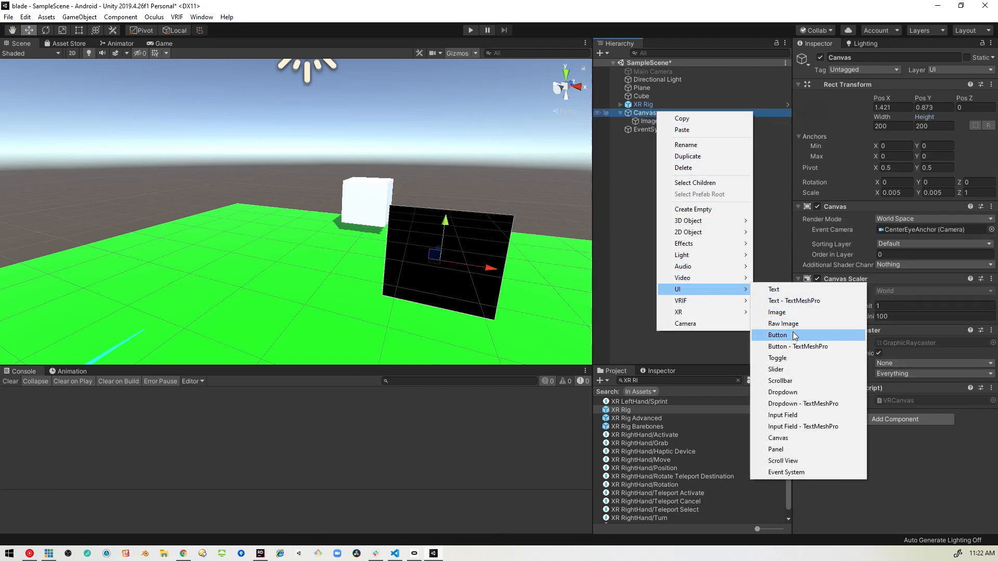
click(778, 335)
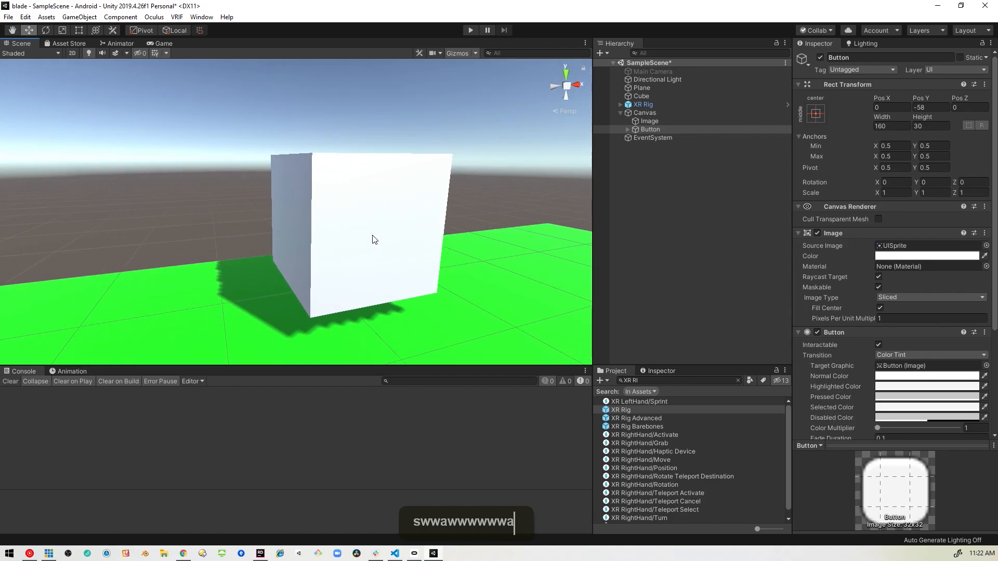
mouse_move(613, 164)
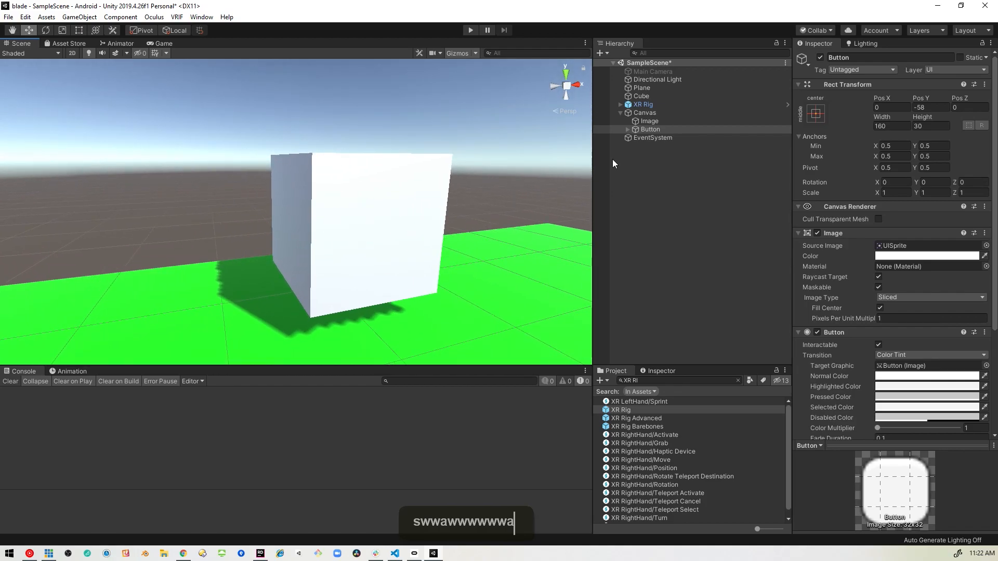
click(641, 96)
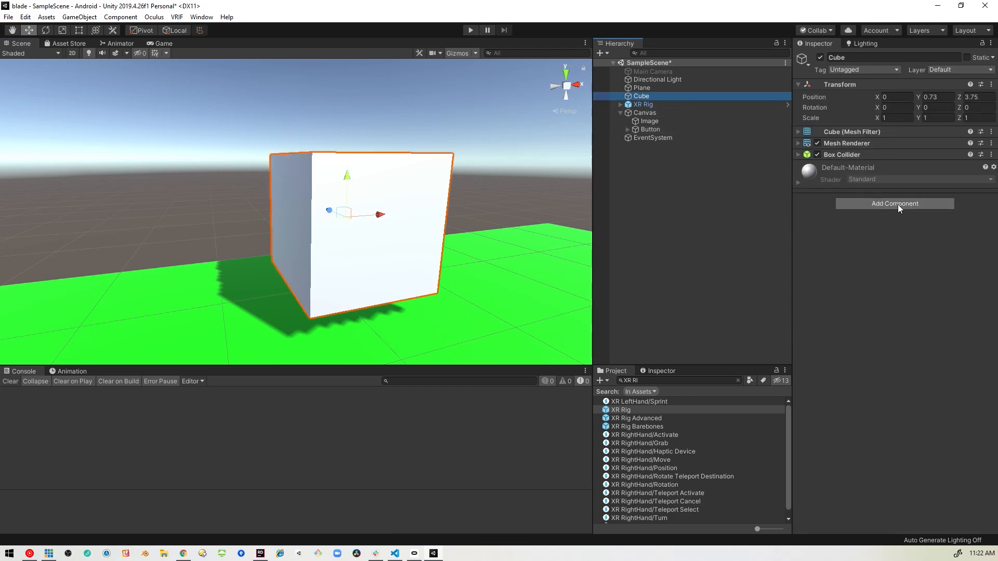
- Add the Pointer Events component to the Cube via the component search
click(894, 204)
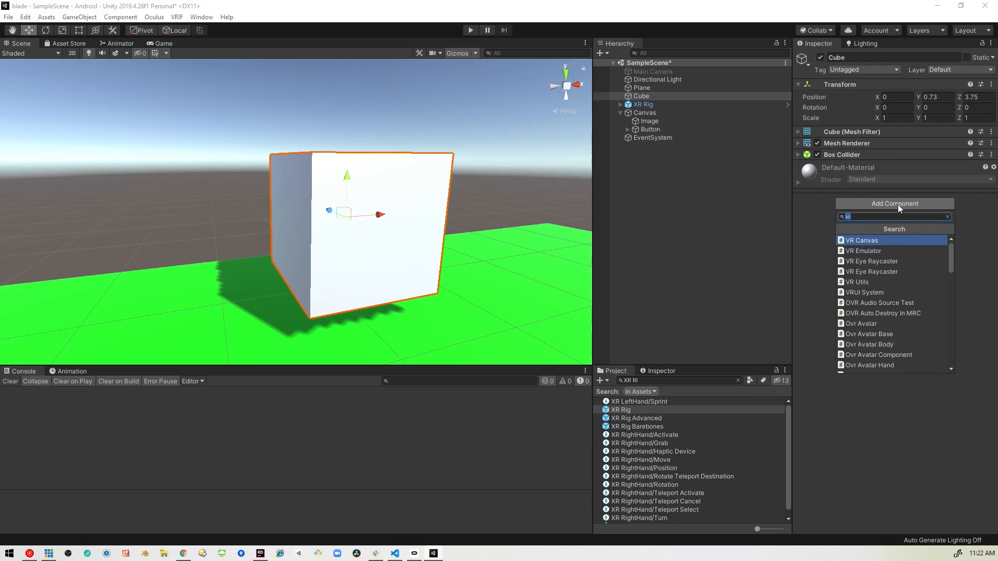
text(point)
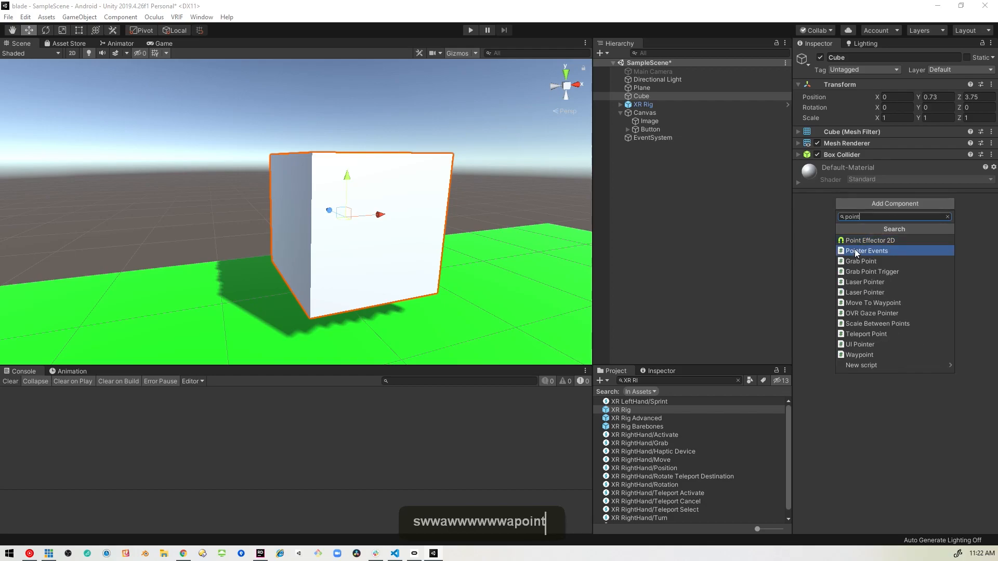
click(867, 251)
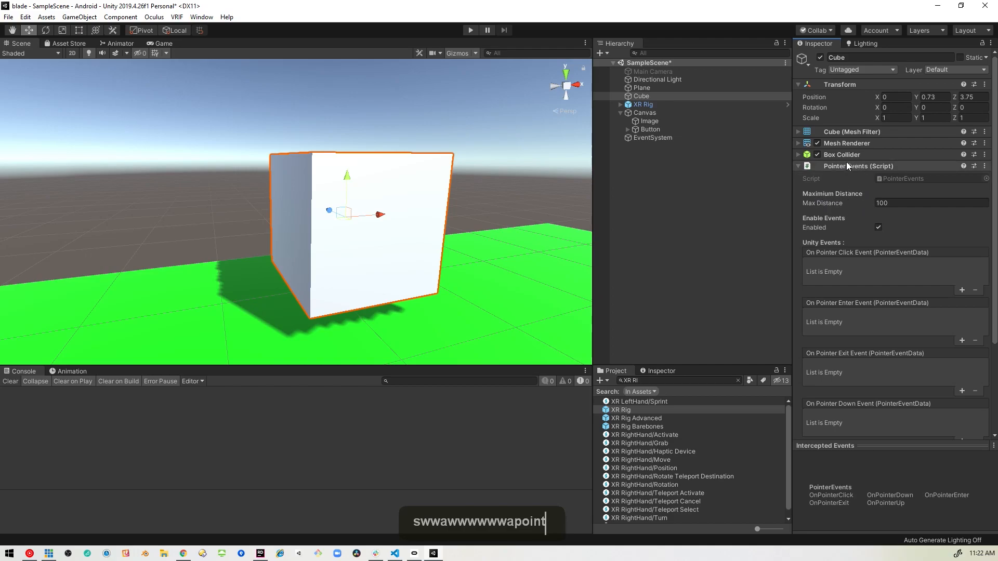
mouse_move(860, 198)
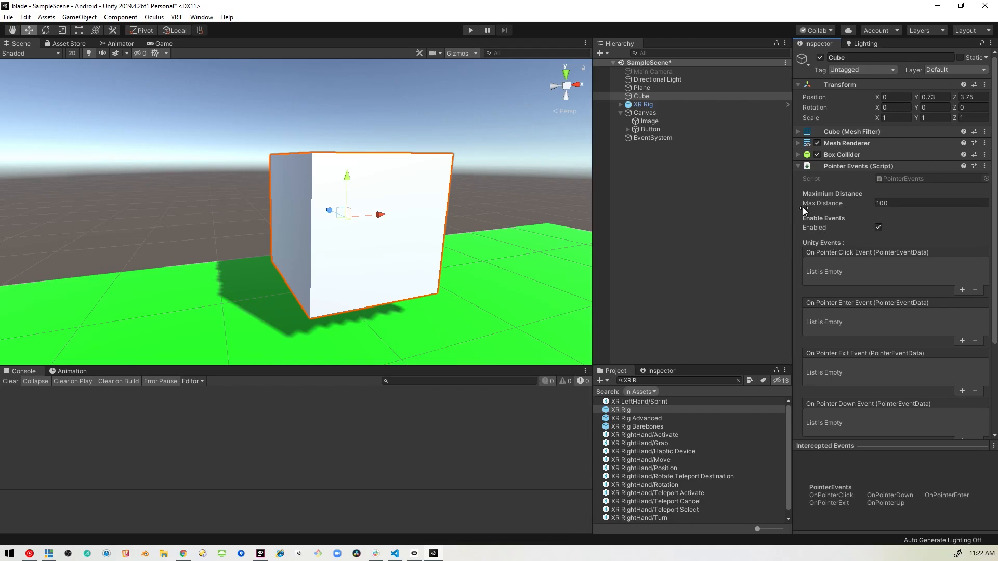
mouse_move(825, 229)
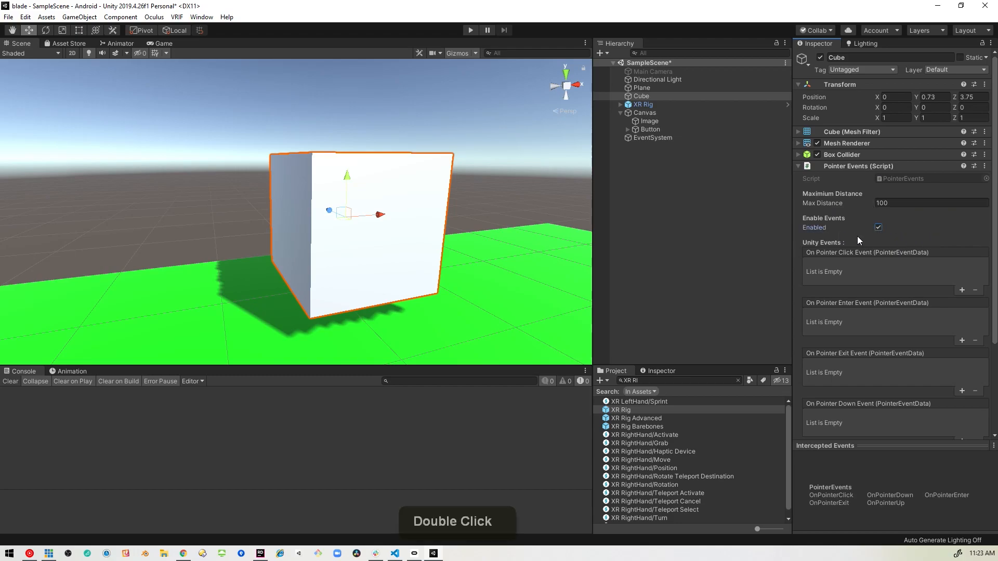
scroll(down, 3)
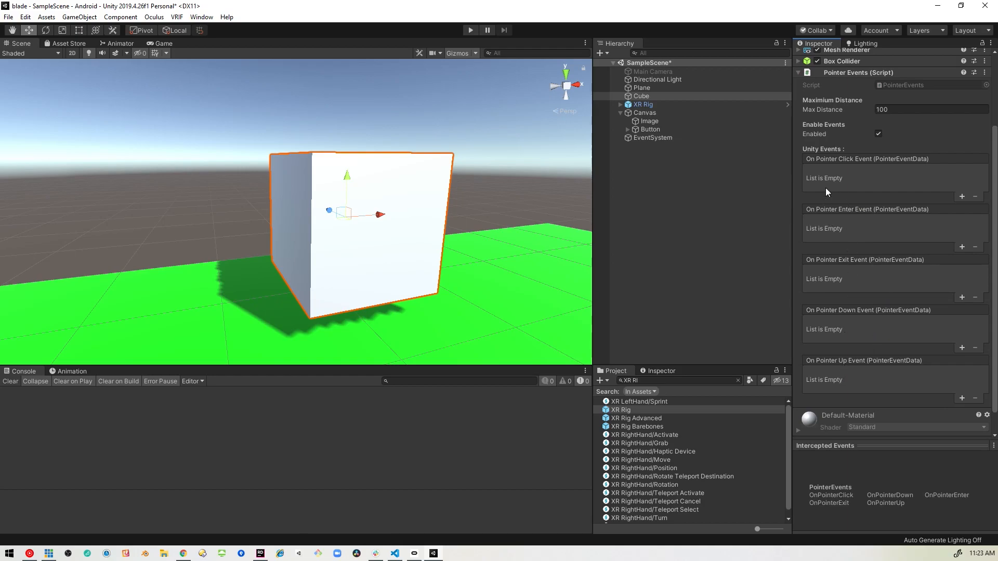
mouse_move(871, 229)
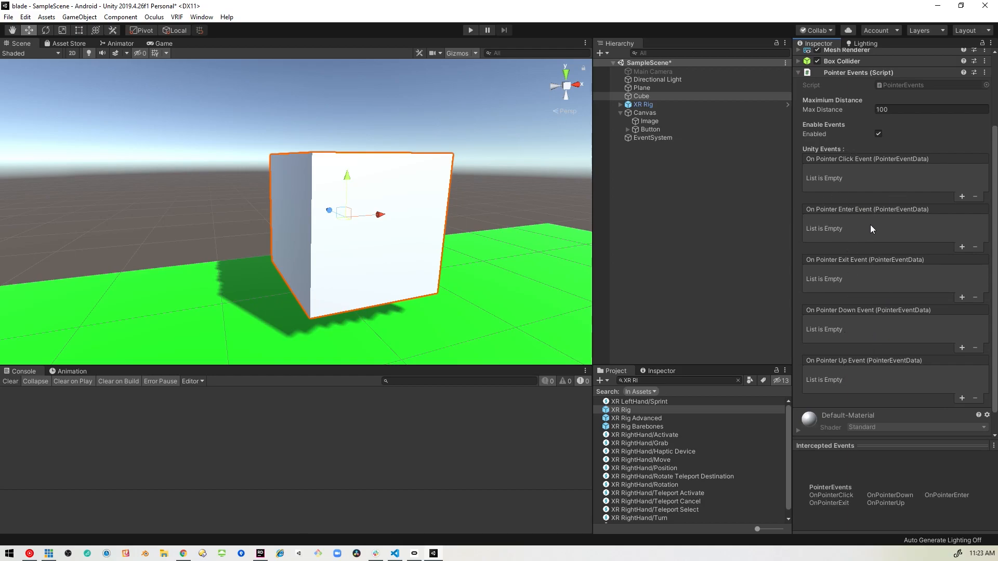
mouse_move(890, 313)
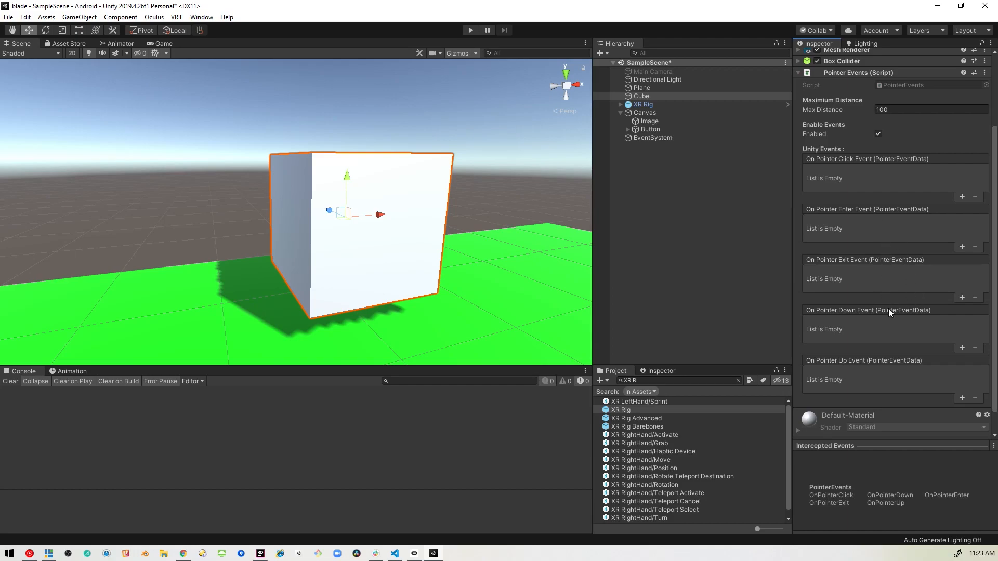
mouse_move(872, 323)
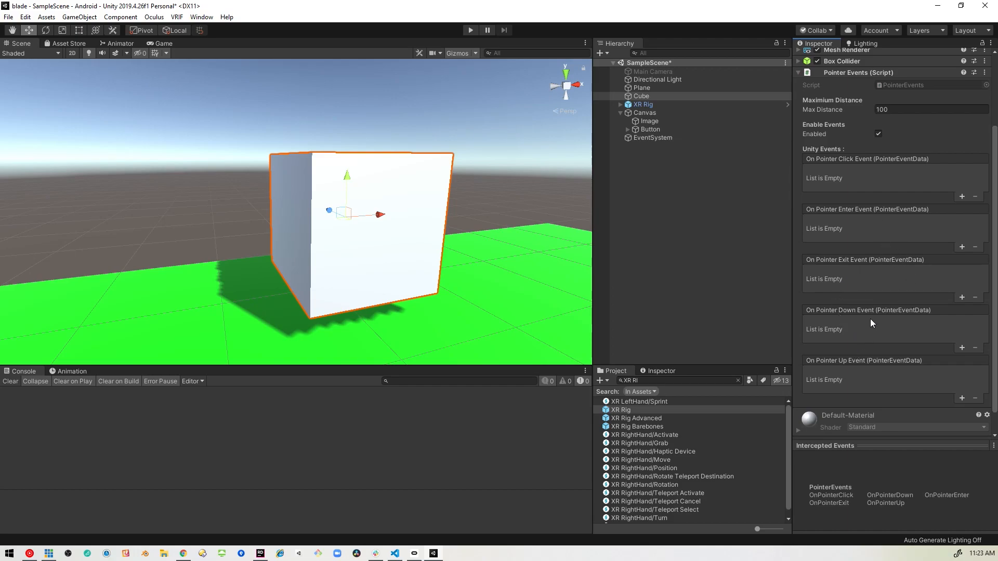
mouse_move(879, 284)
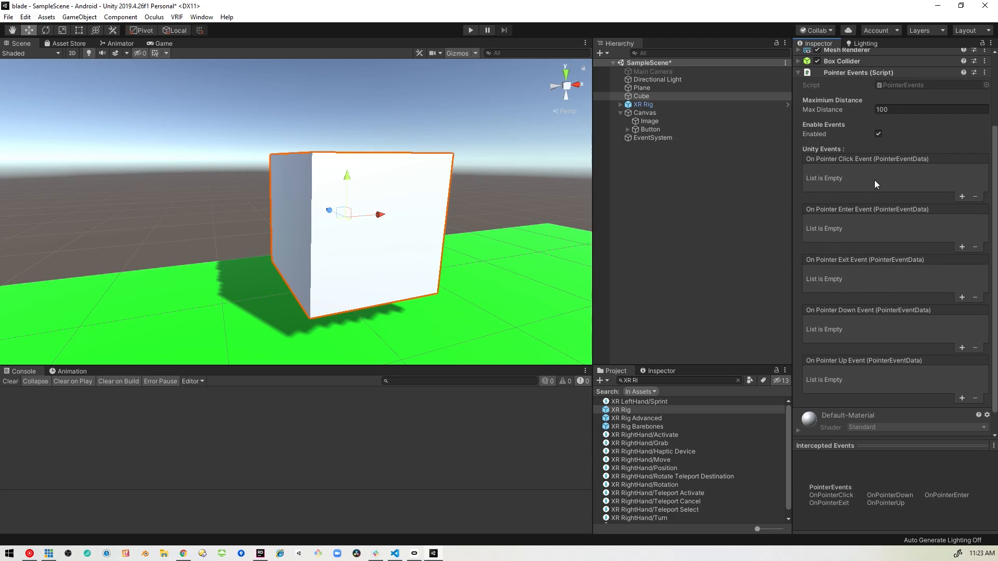
mouse_move(860, 272)
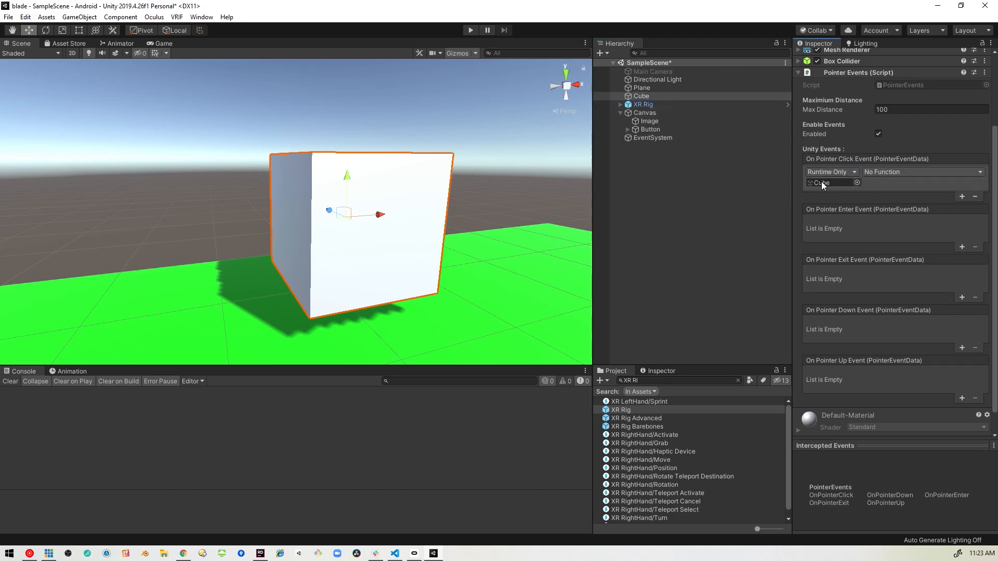
- Choose GameObject > SetActive (bool) for the cube's Pointer Click entry and leave the value false
click(923, 171)
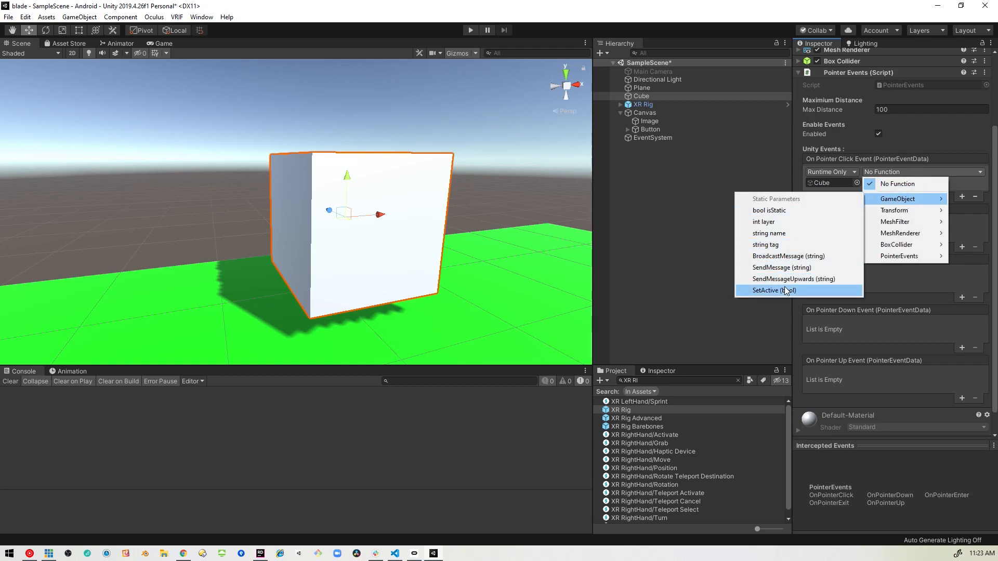
click(772, 290)
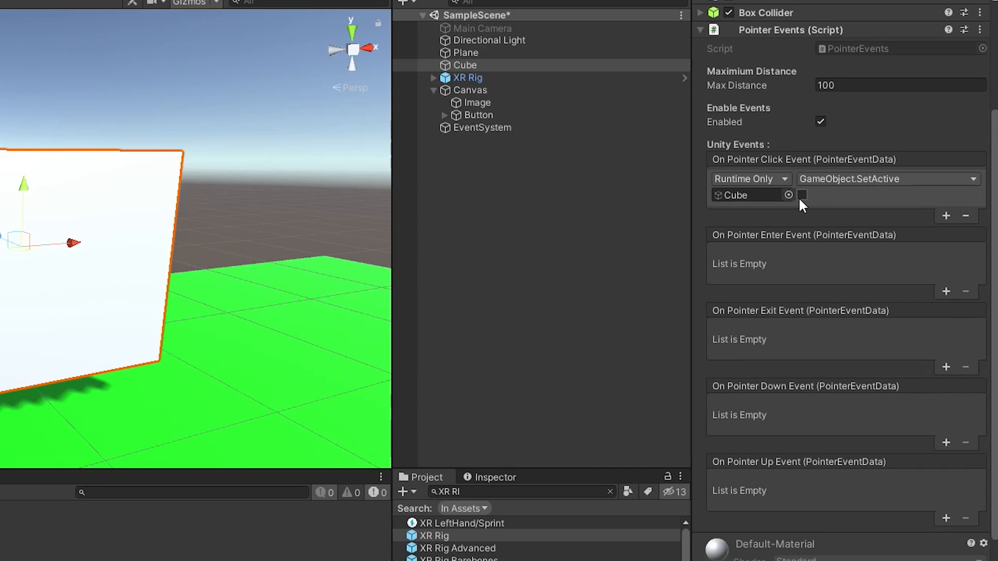
mouse_move(870, 199)
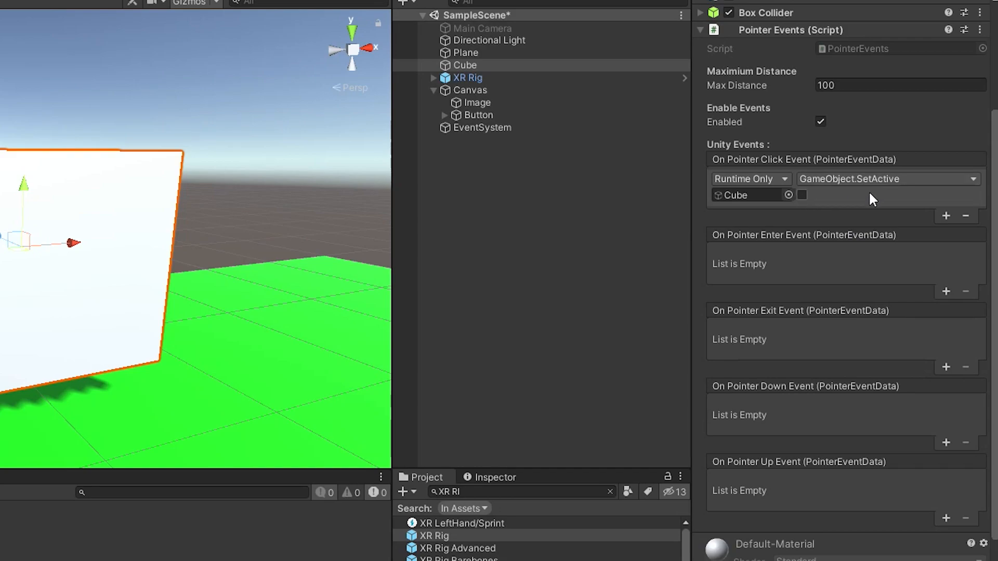
mouse_move(838, 206)
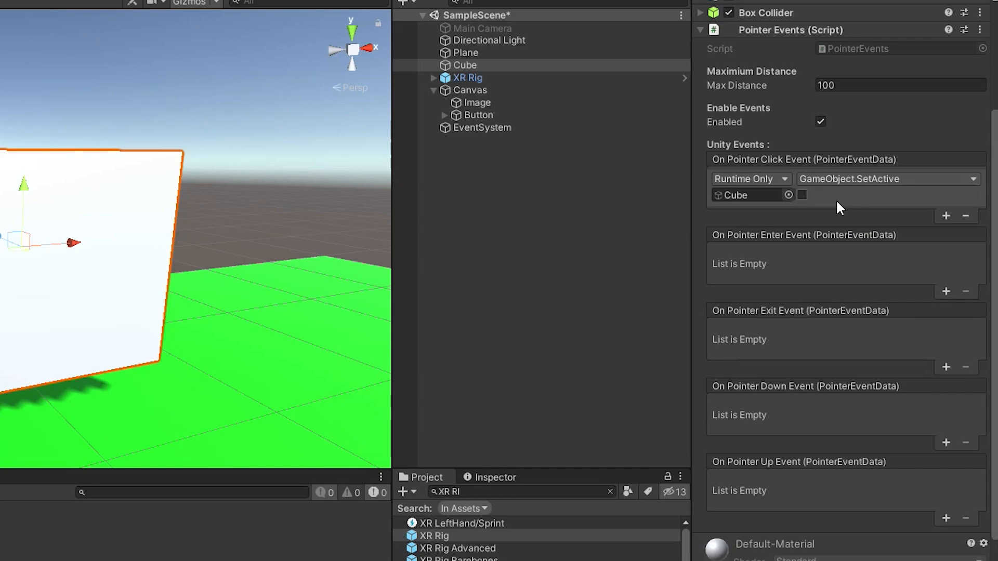
mouse_move(829, 205)
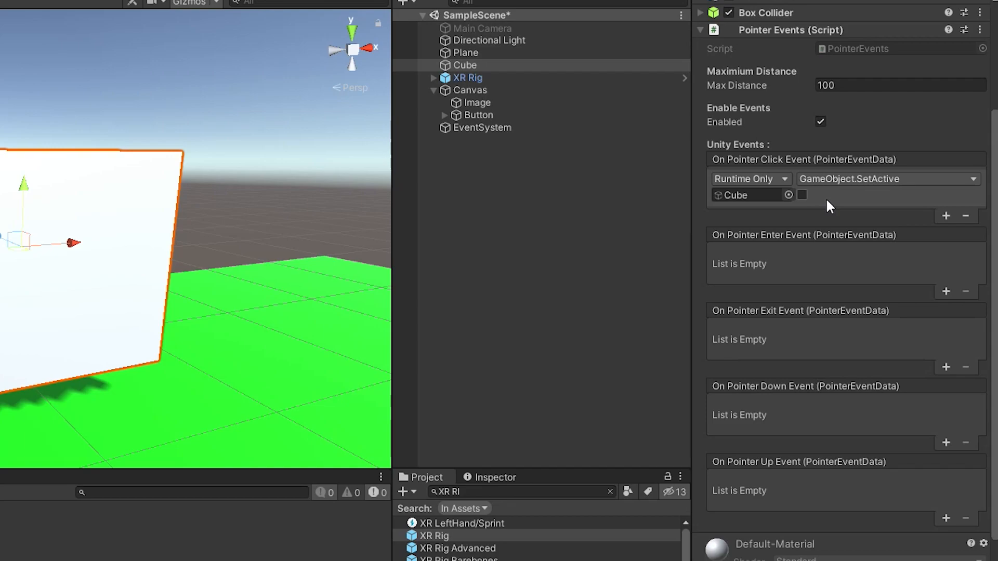
click(801, 196)
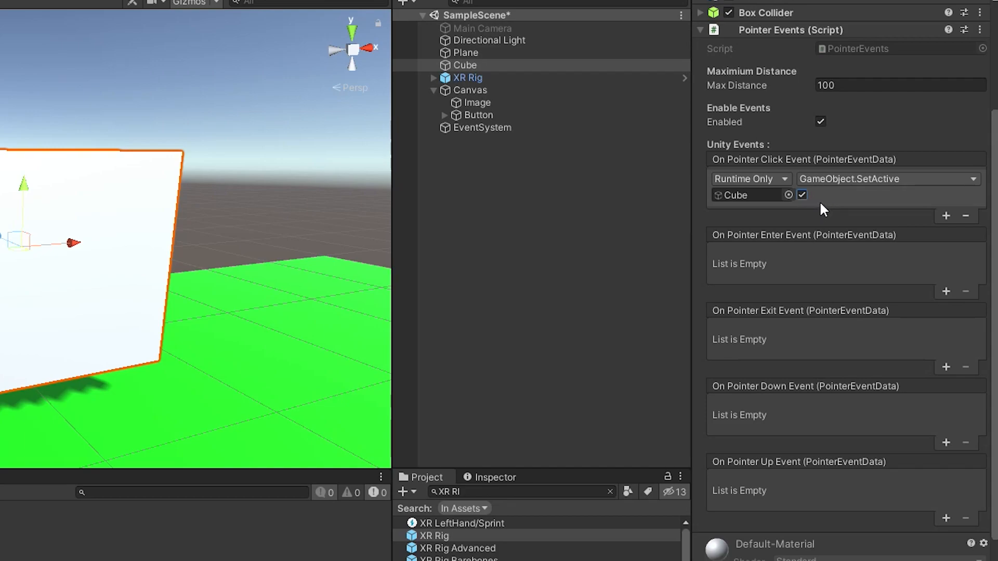
mouse_move(817, 205)
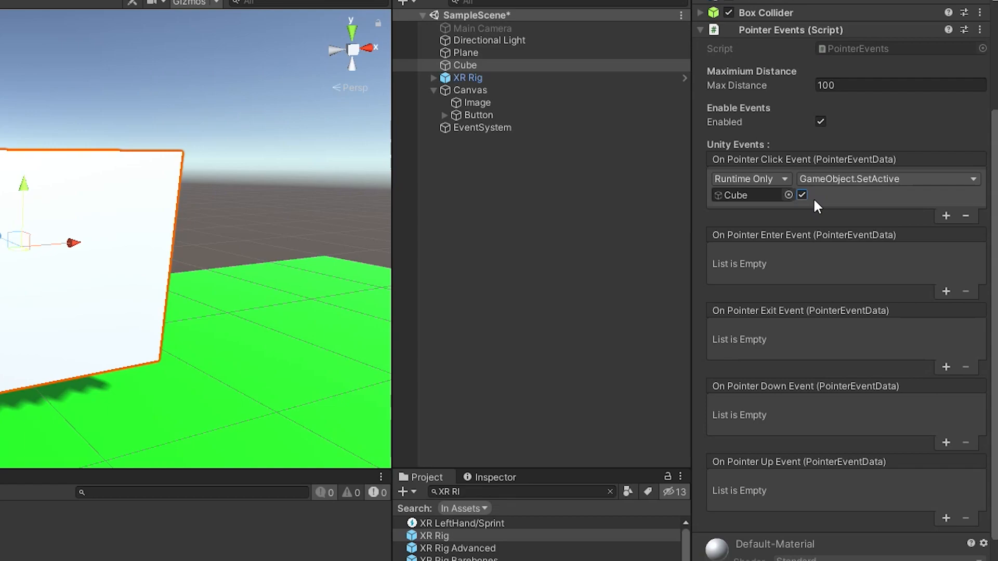
click(802, 195)
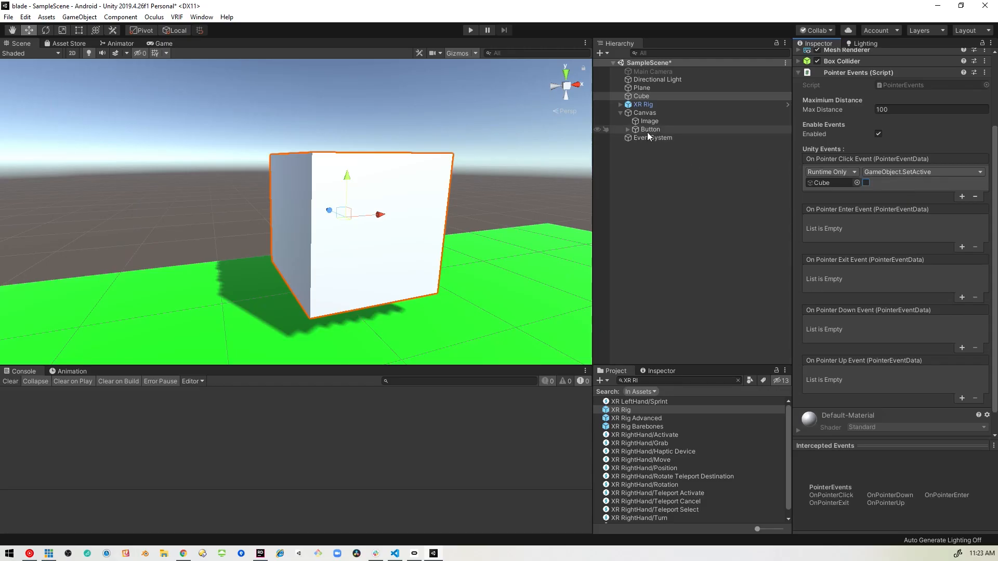
- Select the Canvas Button and add an empty entry to its On Click () event
click(649, 129)
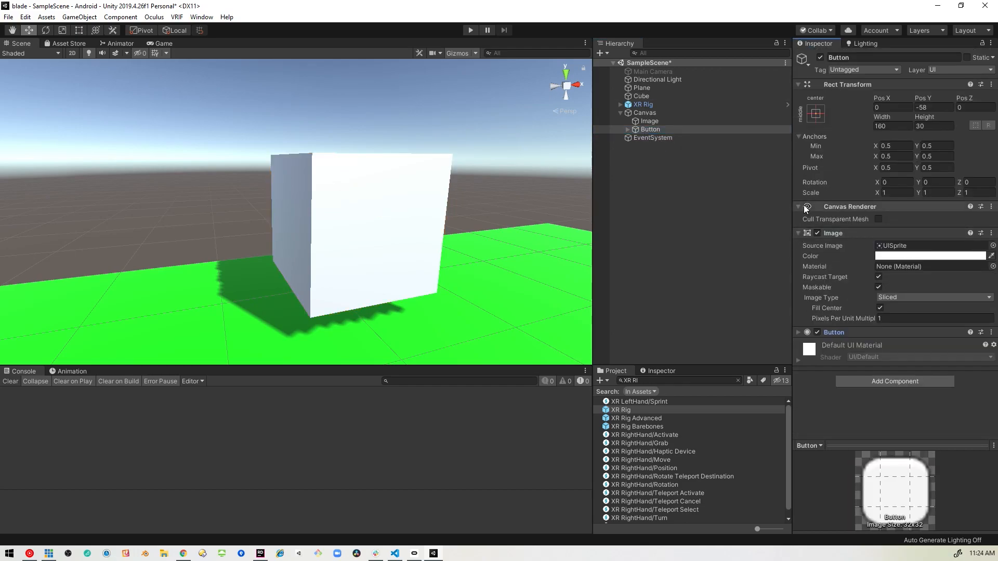
click(798, 207)
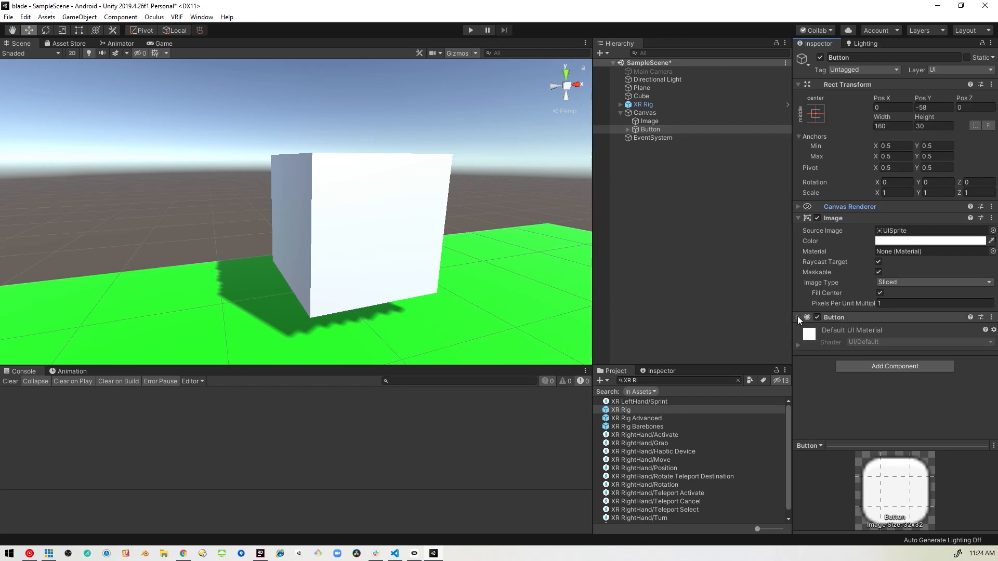
scroll(down, 3)
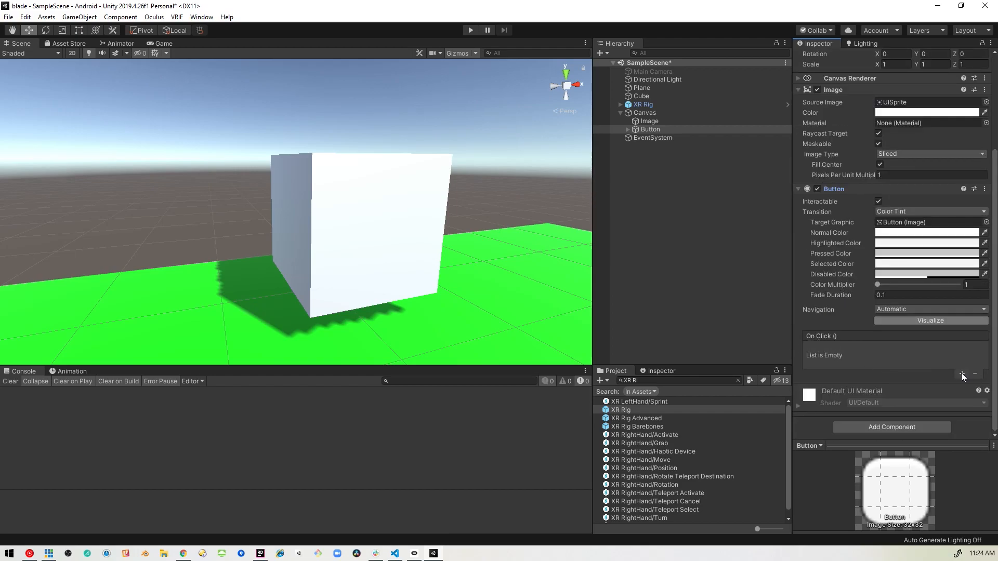
click(961, 373)
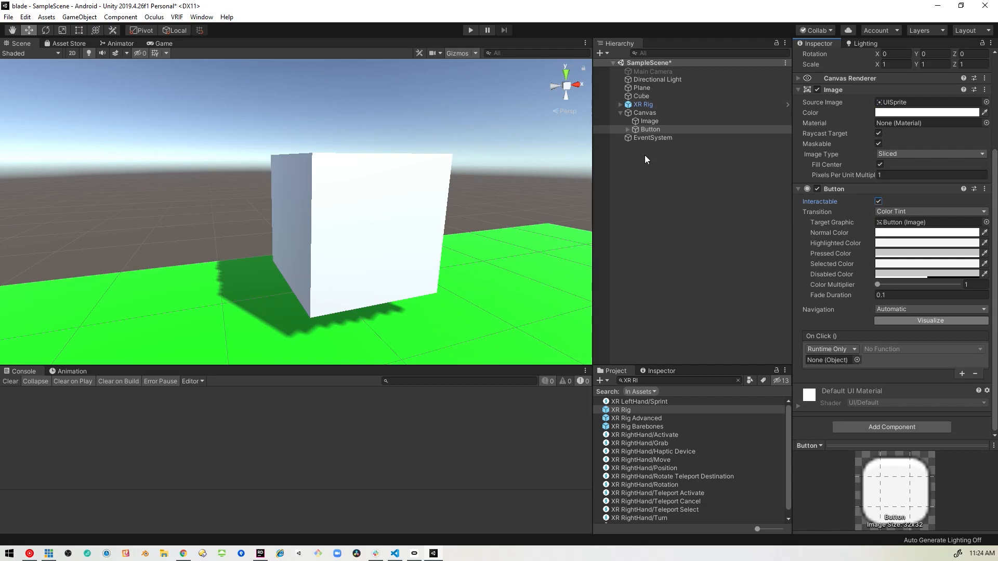
right_click(645, 160)
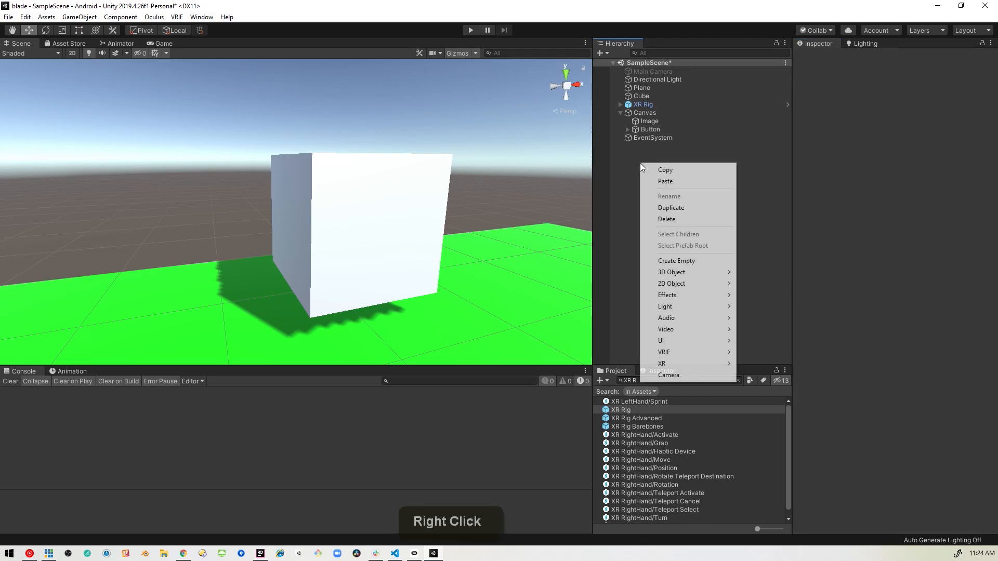
mouse_move(671, 273)
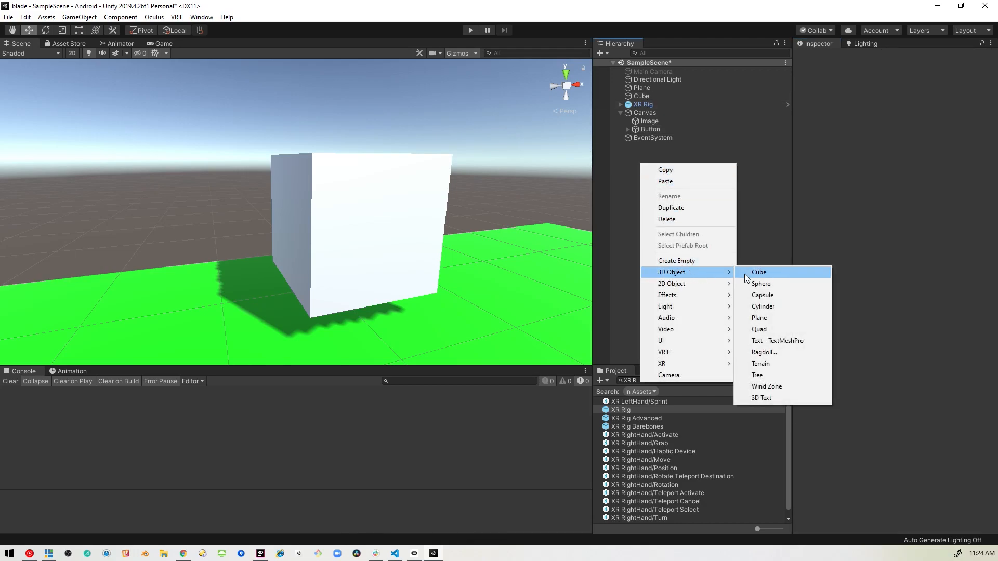
- Create Cube (1) via 3D Object > Cube and drag it beside the original cube
click(759, 272)
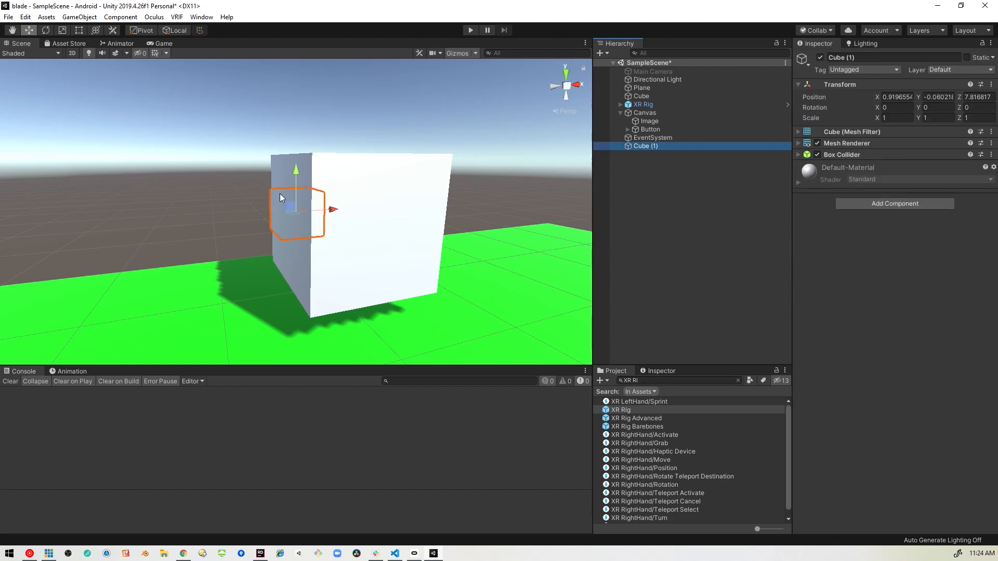
drag(293, 203, 178, 216)
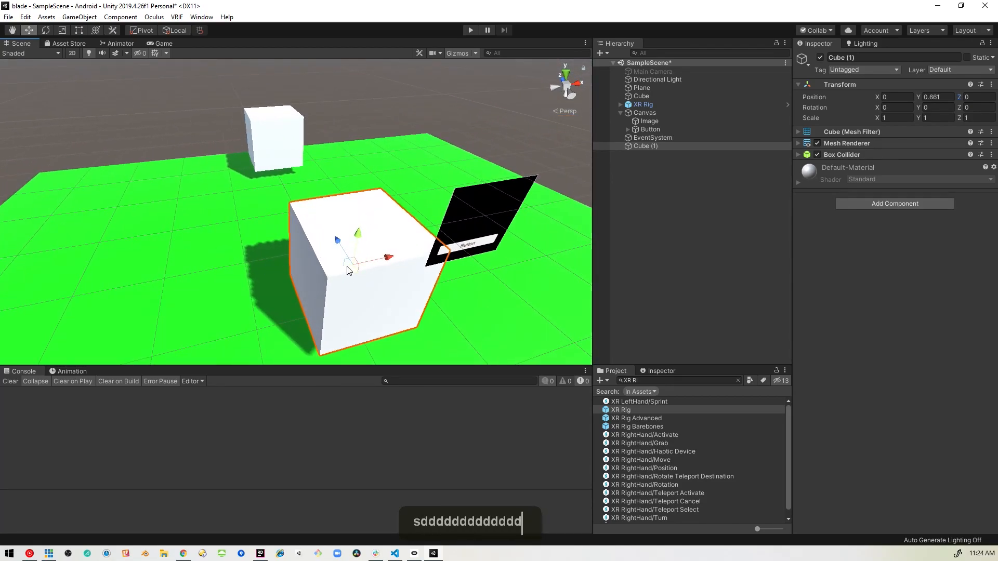
drag(347, 270, 192, 177)
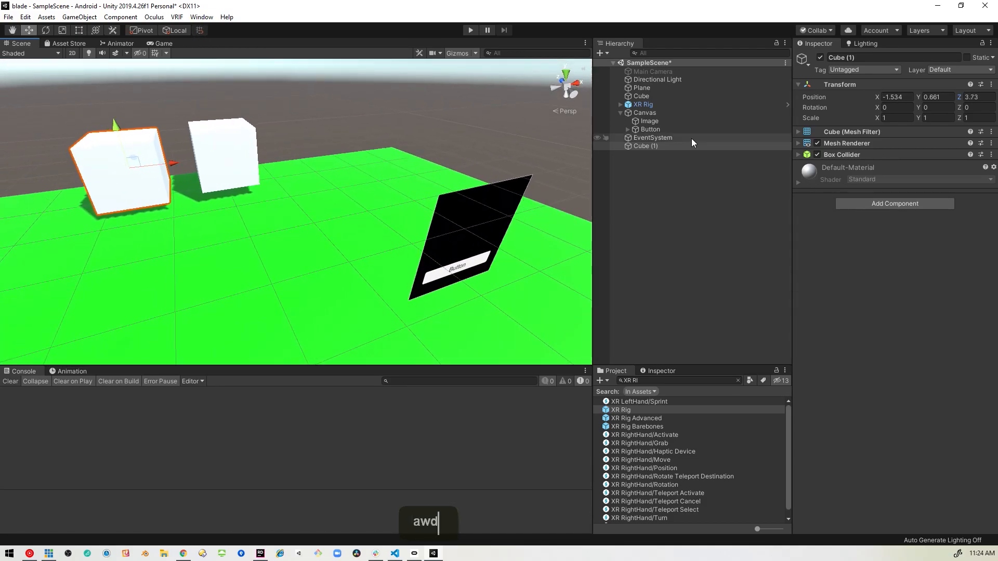
- Set the Button's On Click entry on Cube (1) to GameObject > SetActive (bool), value false
click(647, 129)
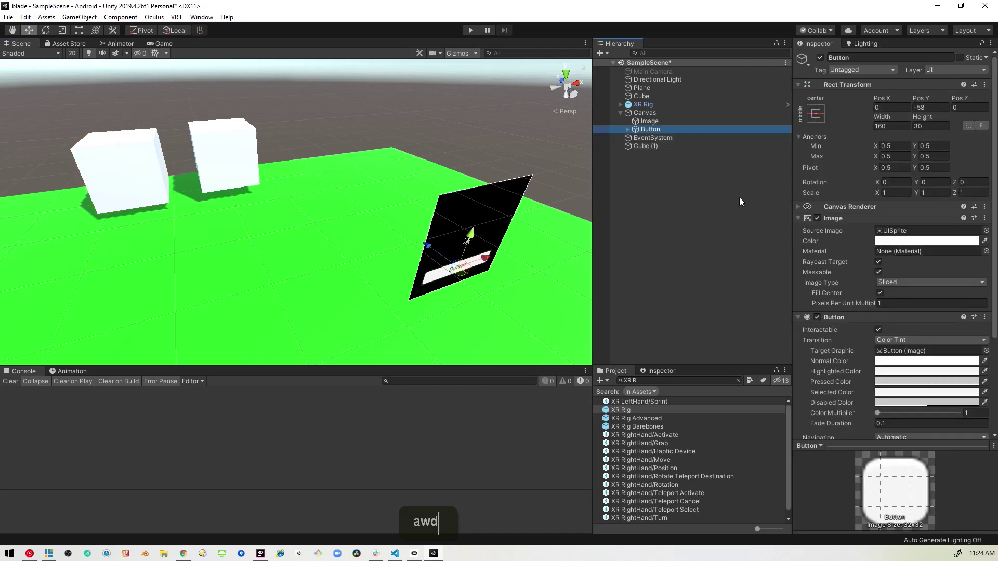
scroll(down, 3)
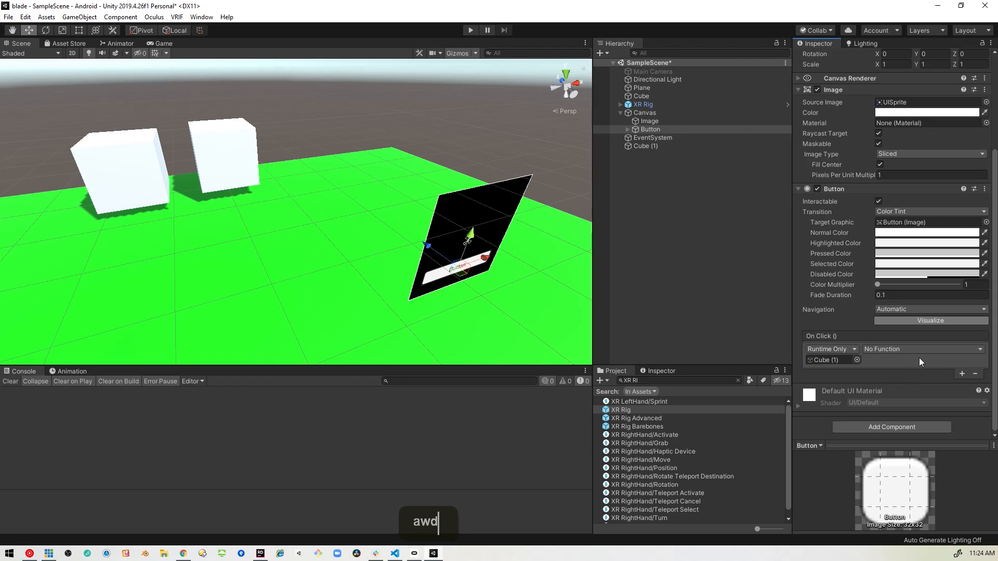
click(923, 349)
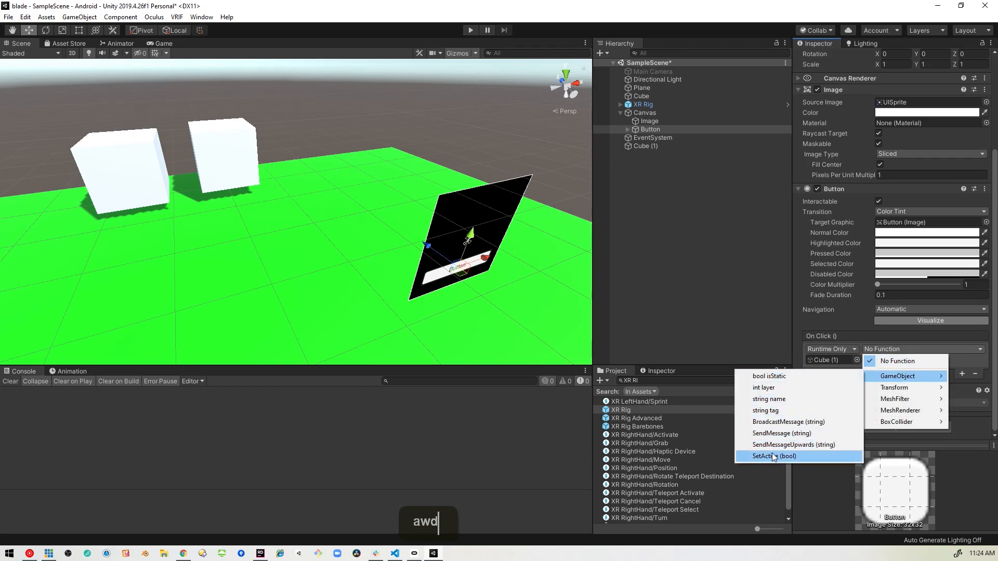
click(773, 456)
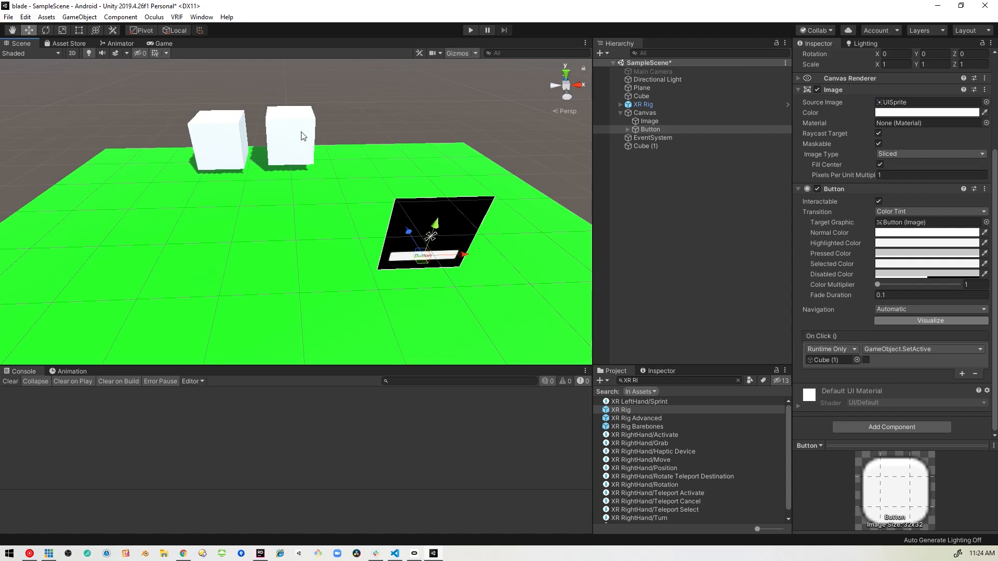
mouse_move(296, 147)
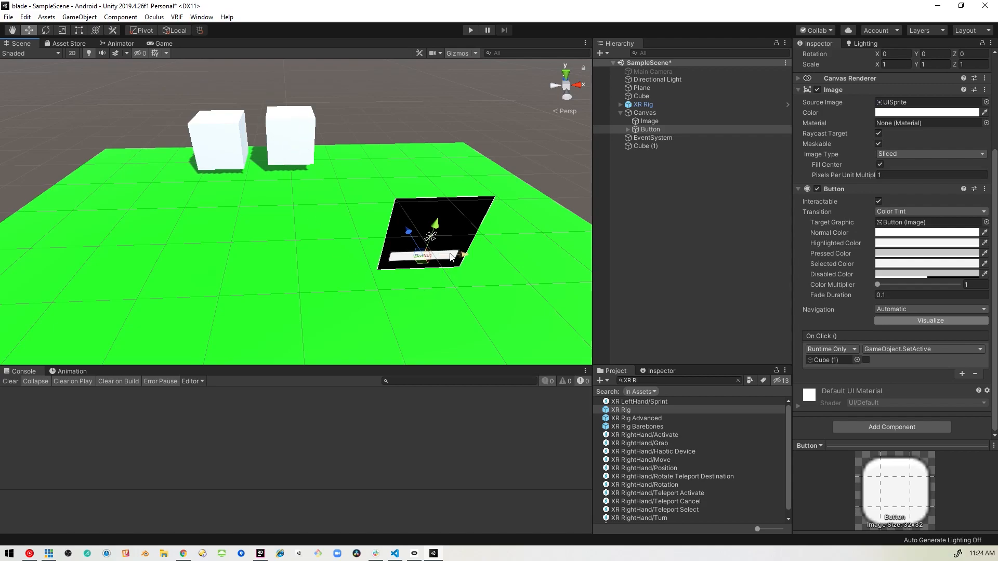
mouse_move(299, 220)
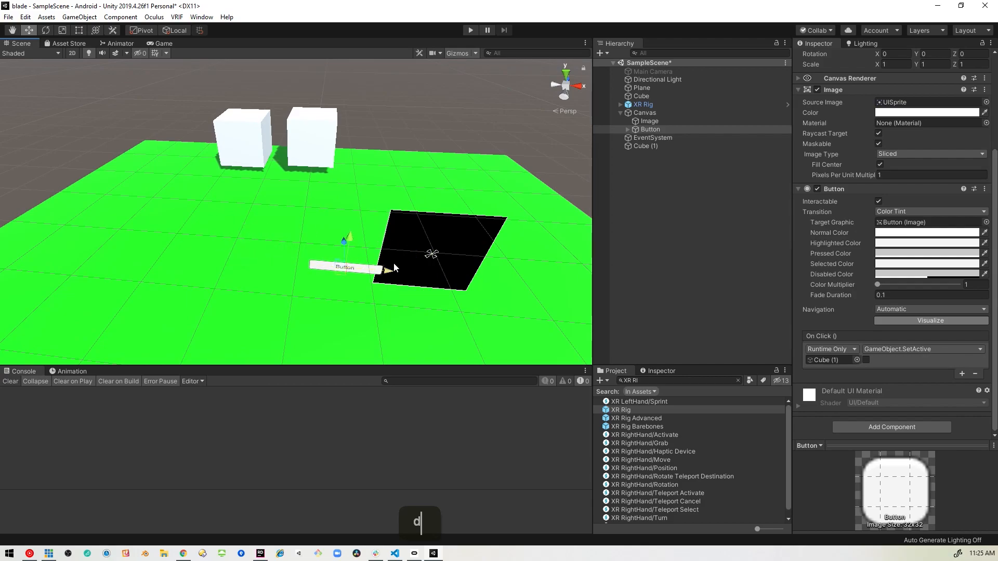
click(644, 112)
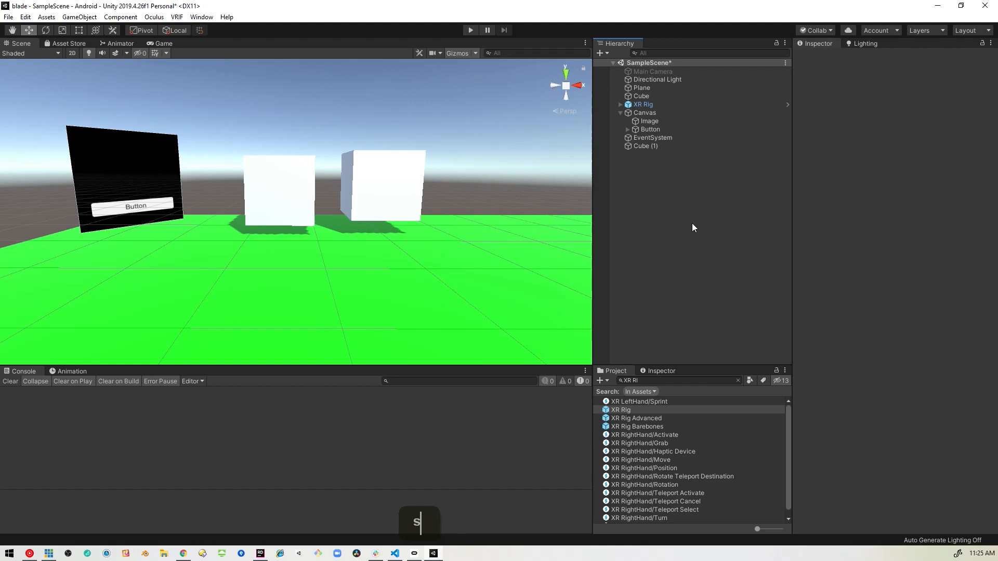
- Enter Play mode from the toolbar to test the cube and button clicks
click(470, 29)
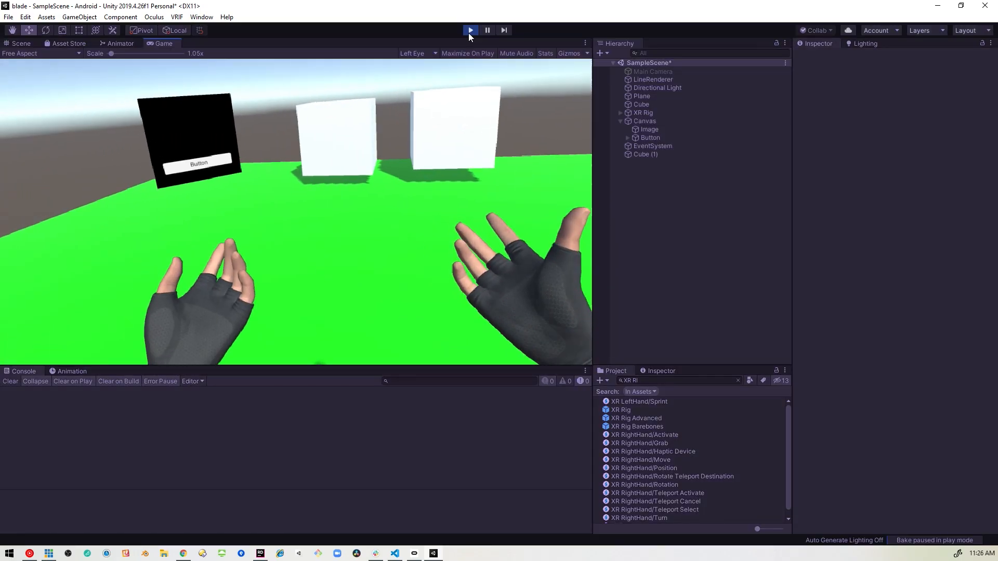
click(470, 30)
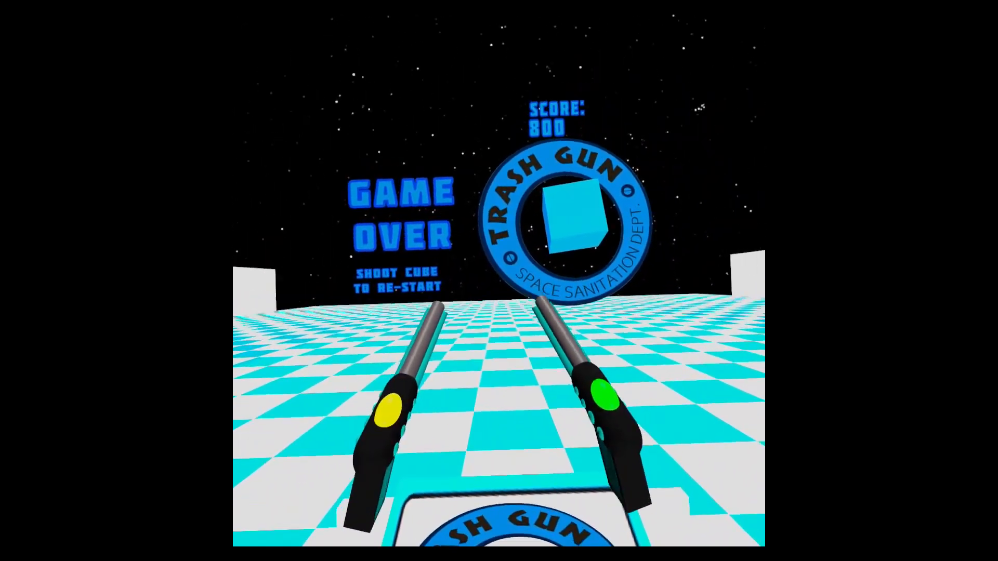
- Shoot the cube in the Trash Gun logo to start a new round at score 0
click(574, 221)
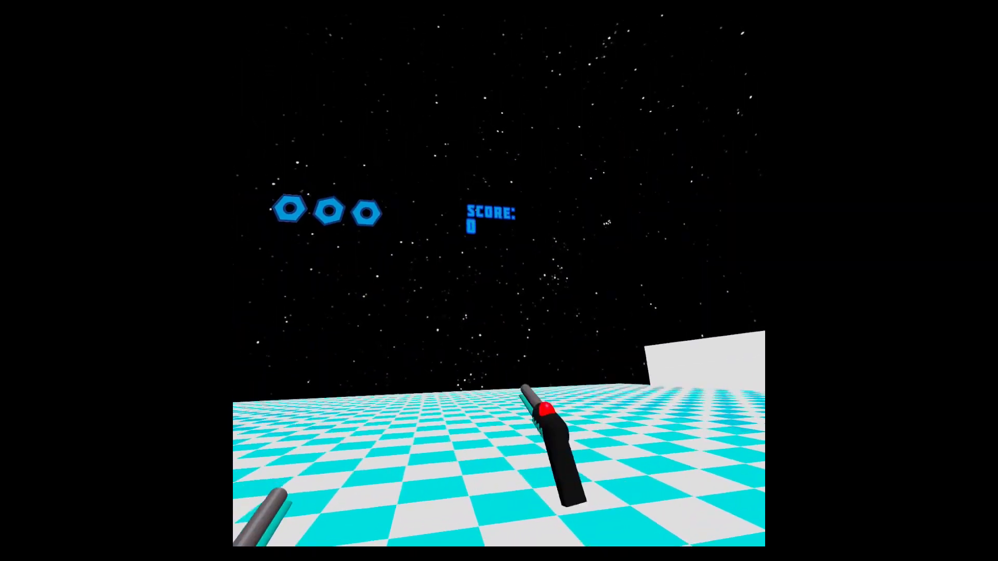